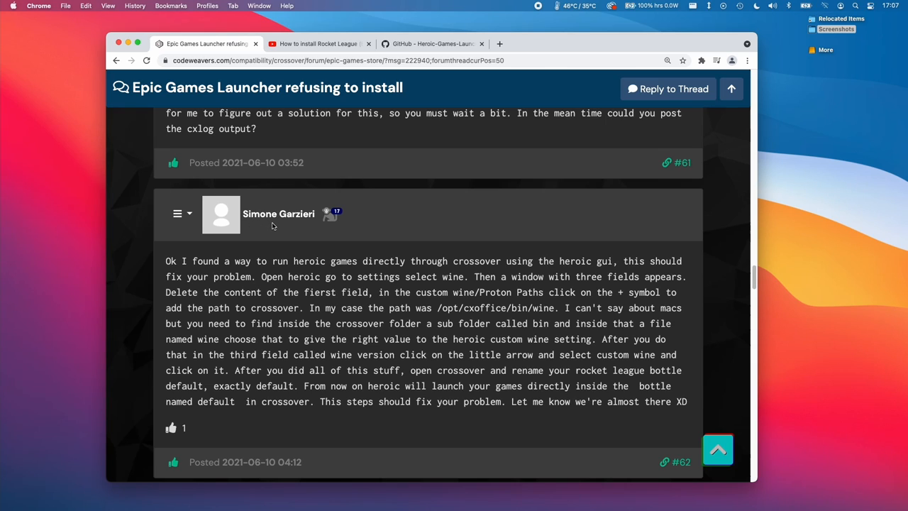
mouse_move(272, 240)
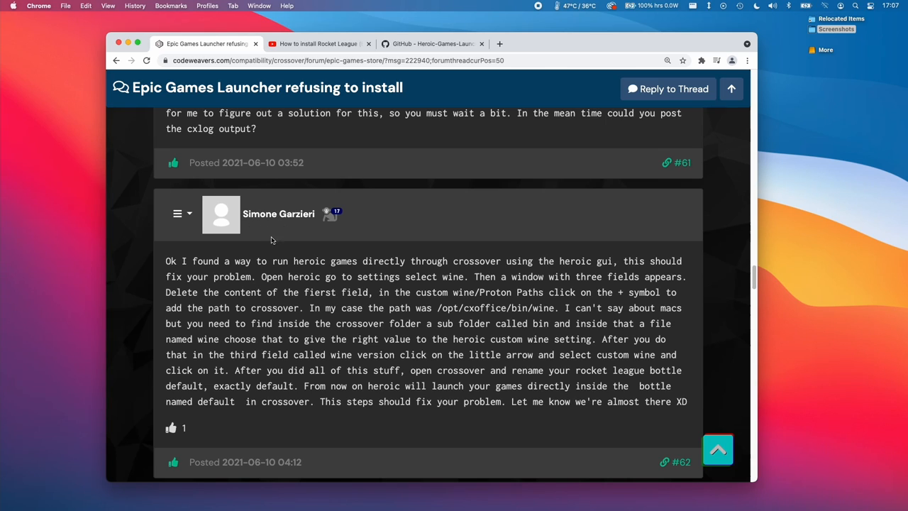
Step: Bring the AppleGamingWiki CrossOver tab's Epic Games Launcher / Heroic section into view
click(319, 42)
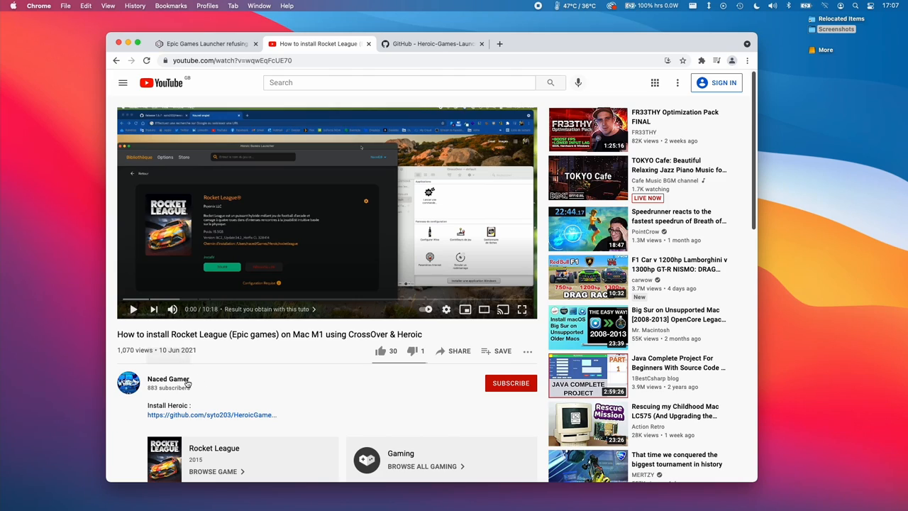
mouse_move(352, 108)
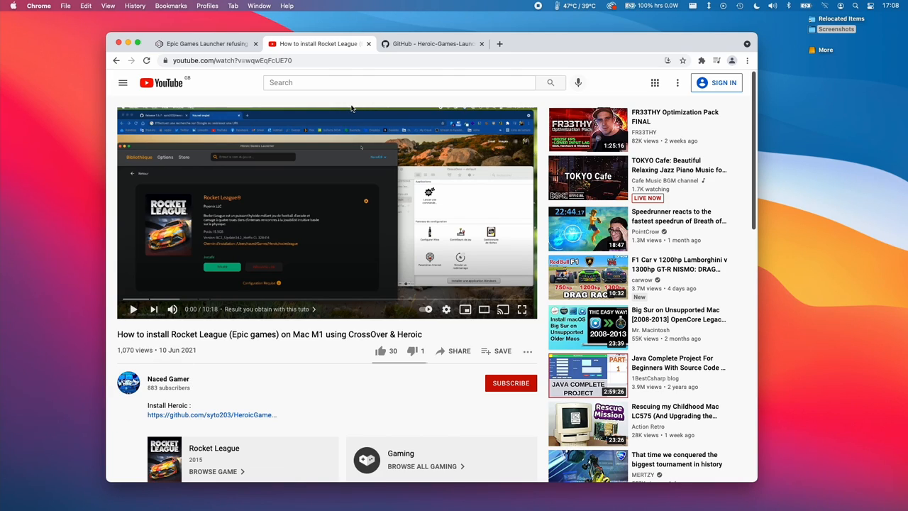
mouse_move(366, 99)
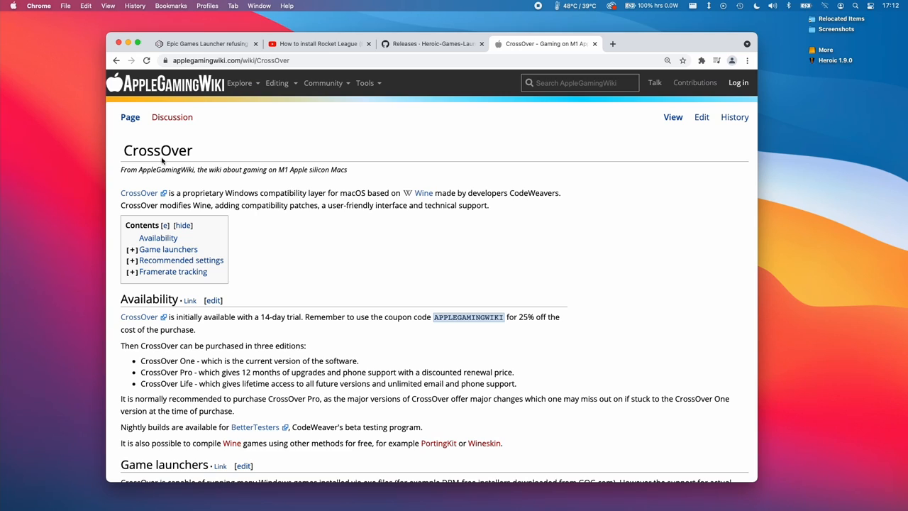
scroll(down, 3)
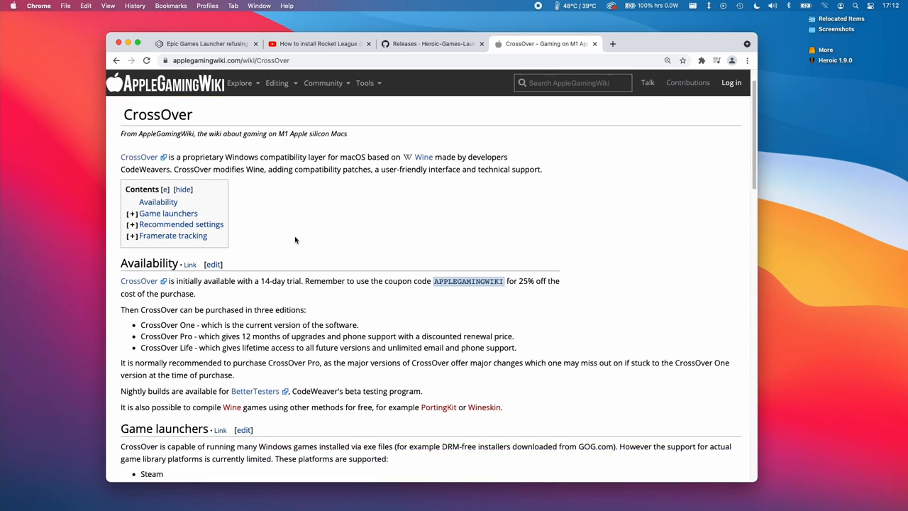
scroll(down, 3)
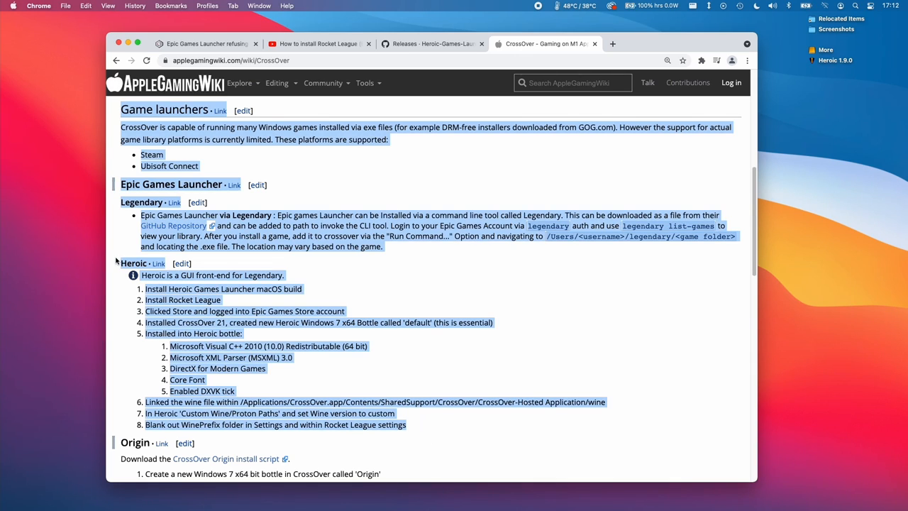
Step: From the Heroic GitHub Releases assets, mount the downloaded Heroic-1.9.0.dmg
click(433, 42)
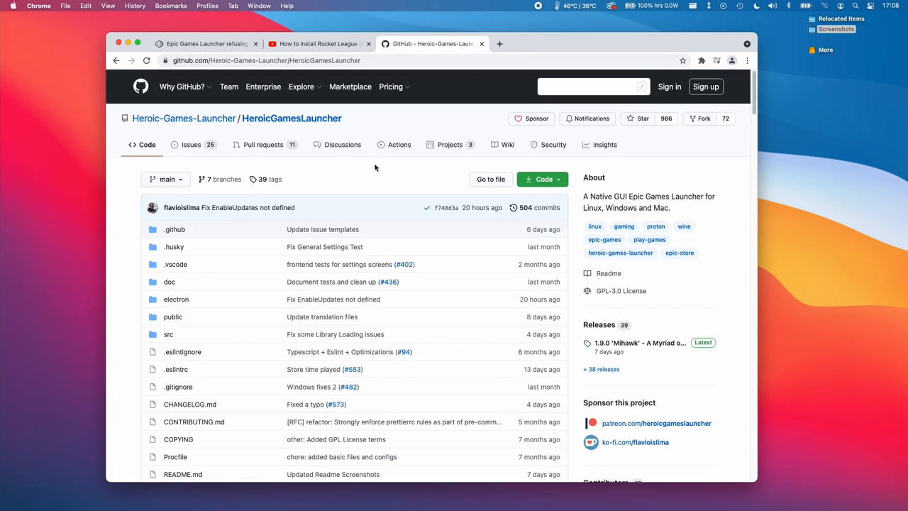
mouse_move(315, 127)
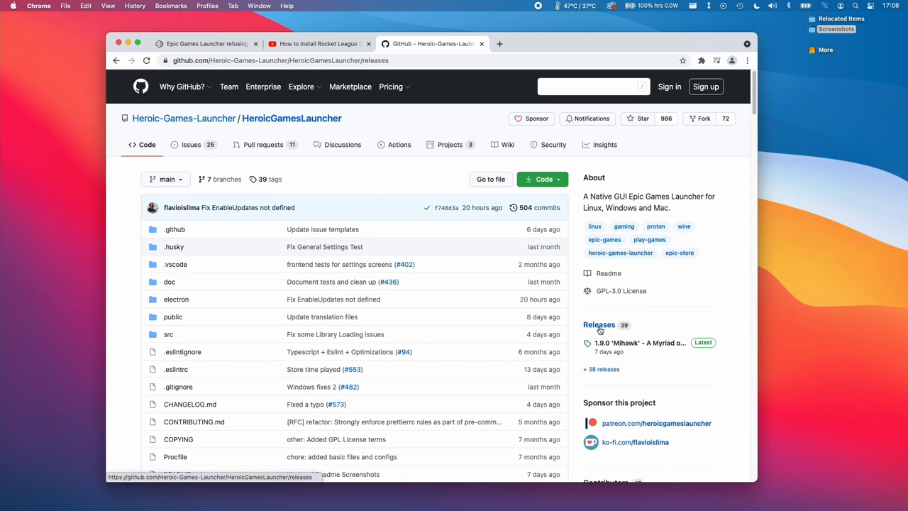
click(599, 323)
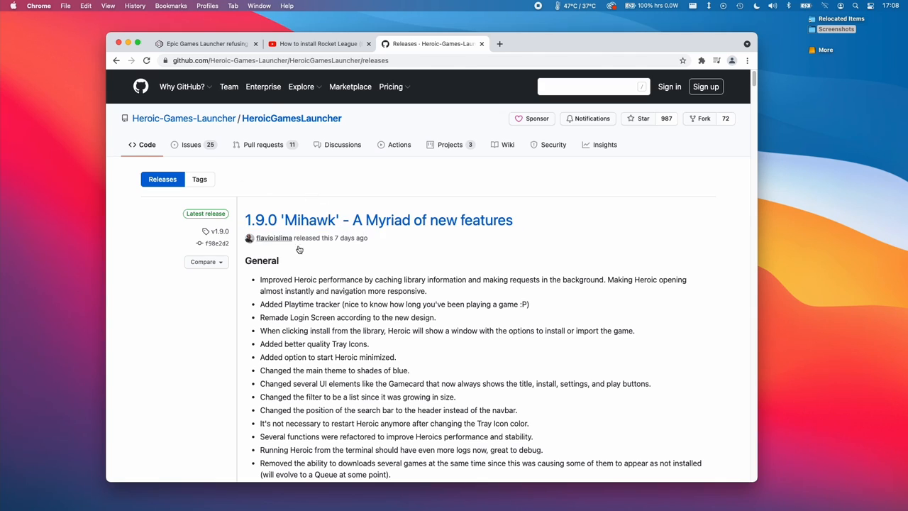
mouse_move(415, 290)
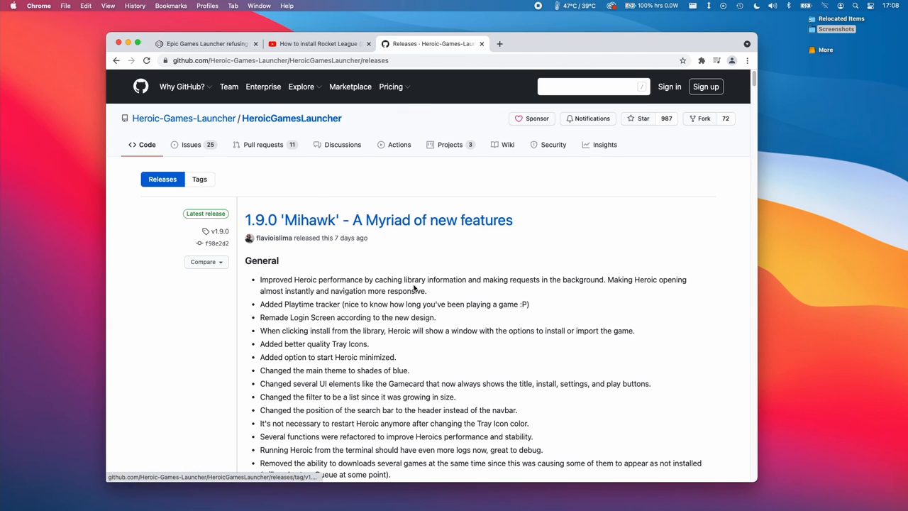
scroll(down, 3)
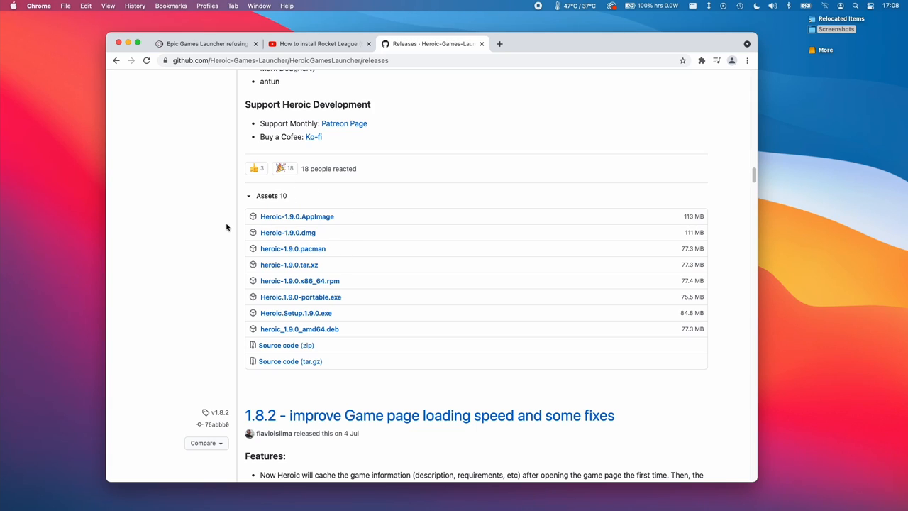
click(288, 232)
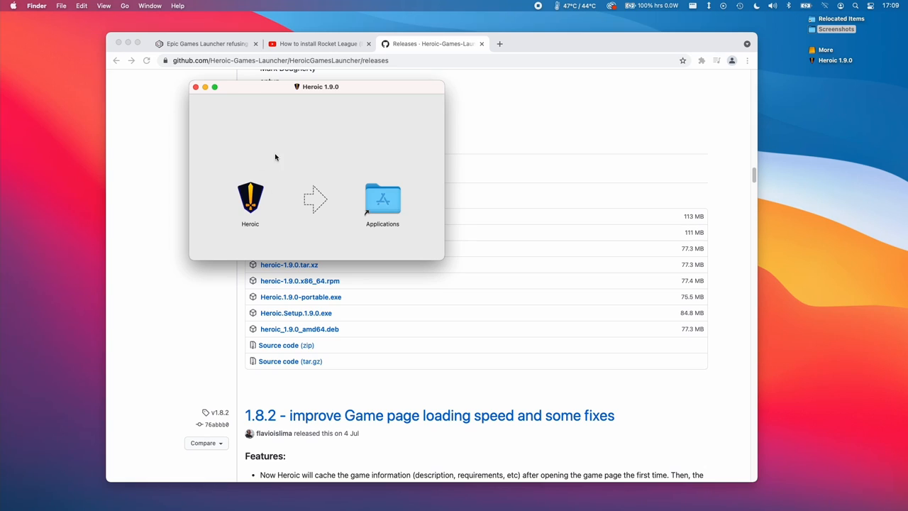
Step: Copy Heroic to Applications, launch it and dismiss the unverified-developer warning
click(249, 198)
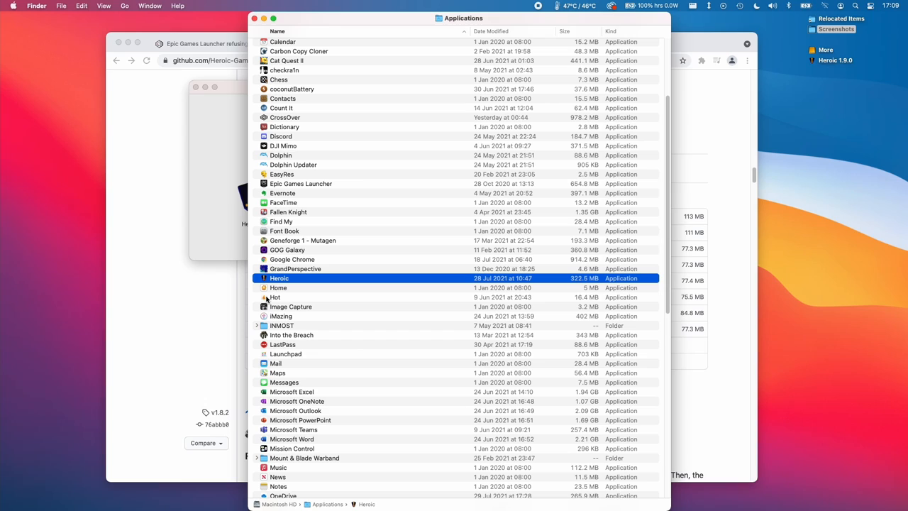
double_click(278, 279)
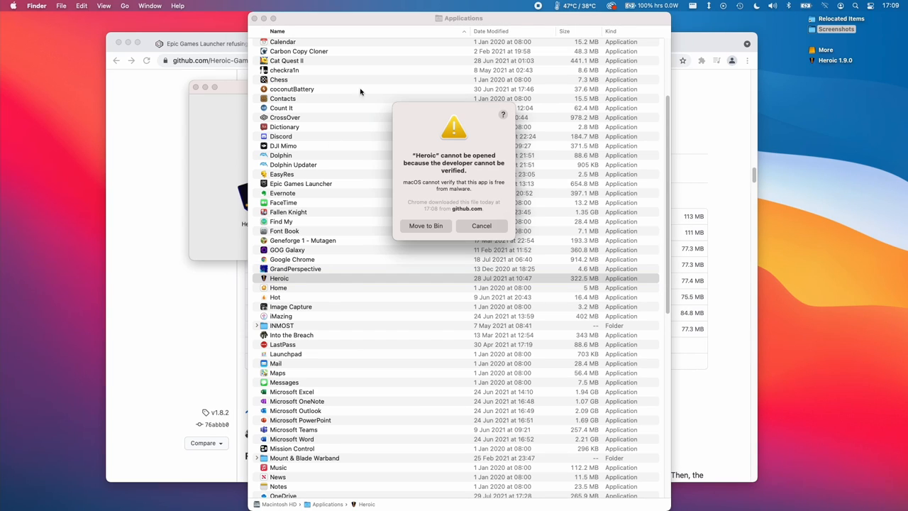
click(483, 225)
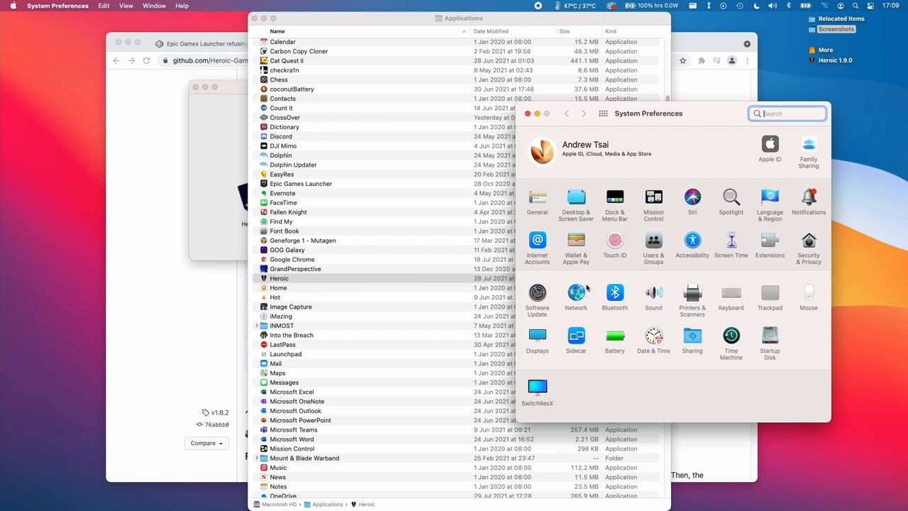
Step: In Security & Privacy choose Open Anyway for Heroic and relaunch it
click(809, 244)
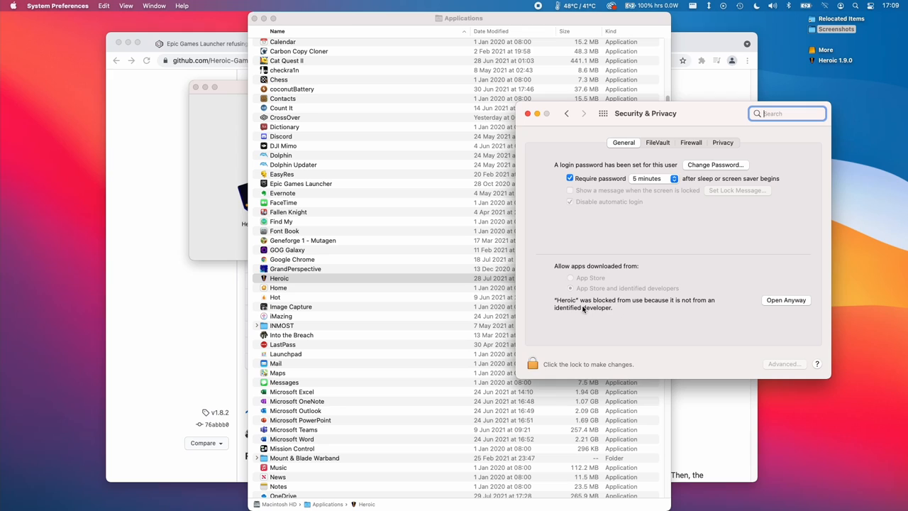
click(786, 300)
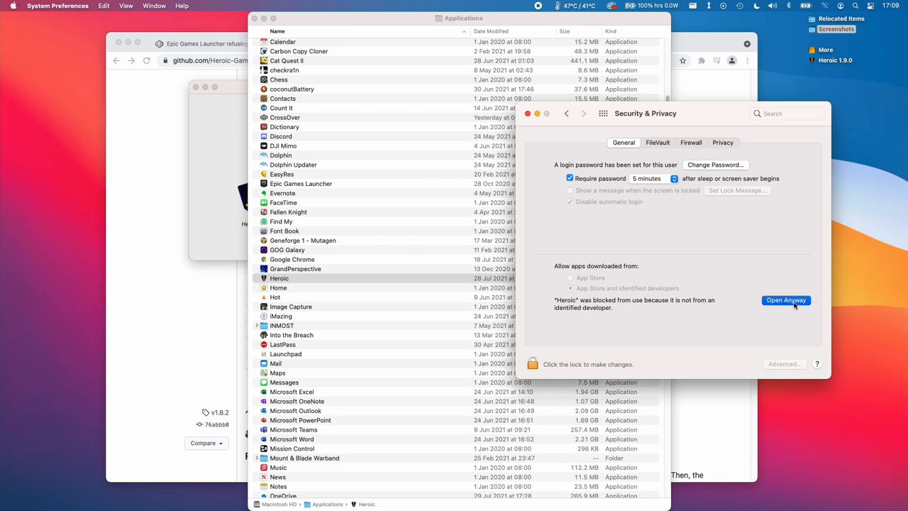
click(786, 301)
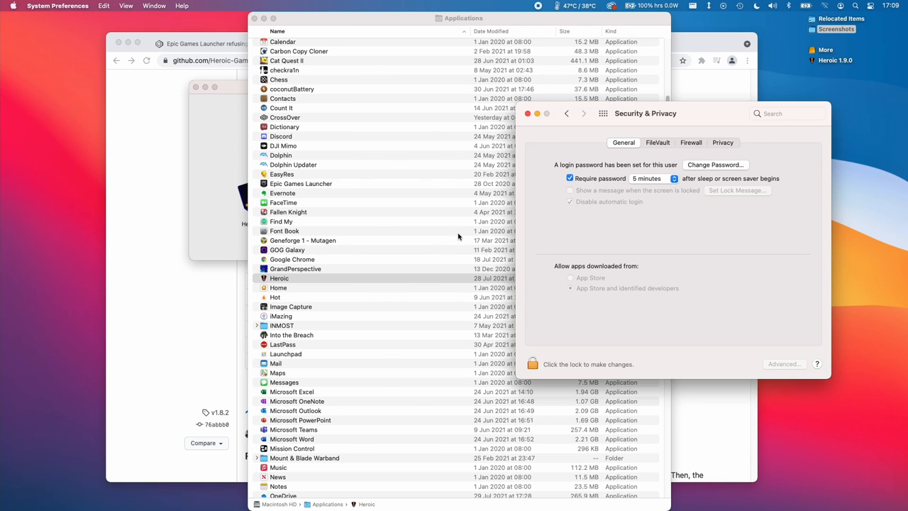
click(278, 276)
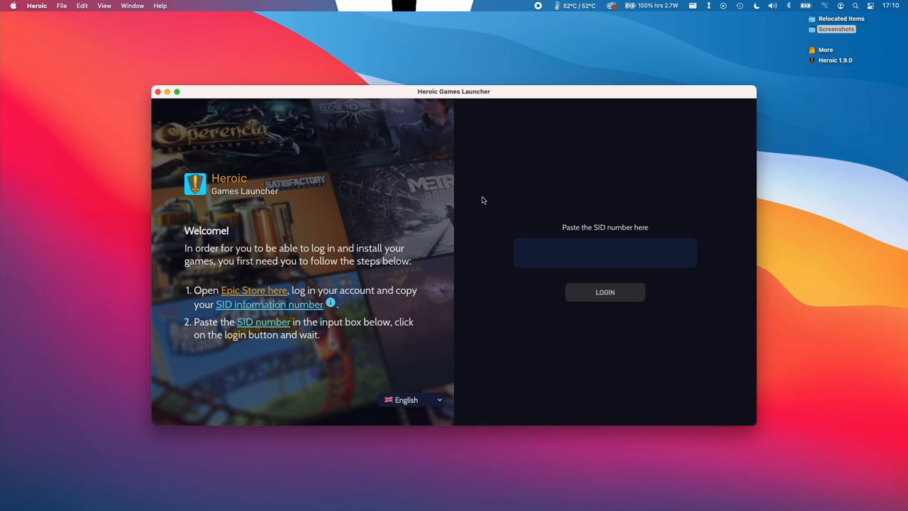
mouse_move(210, 260)
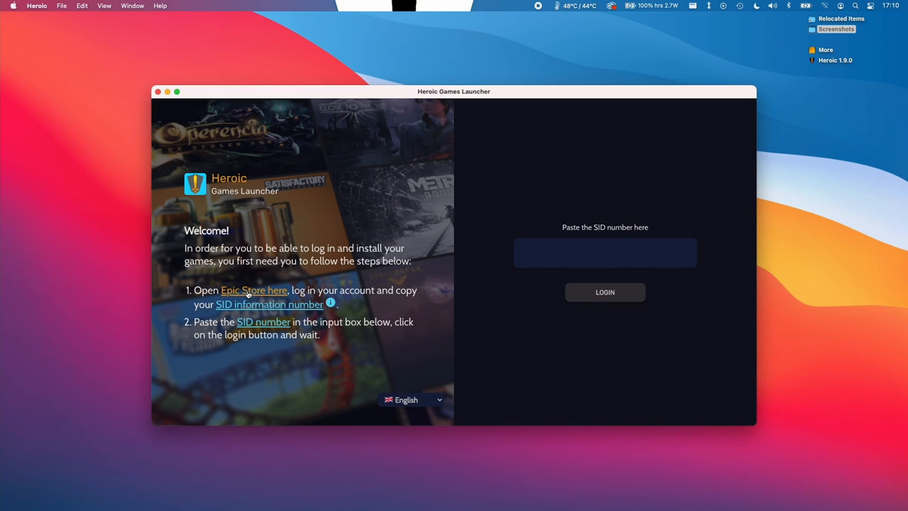
Step: Go to the Epic Store page from Heroic's welcome screen to get the SID number
click(253, 290)
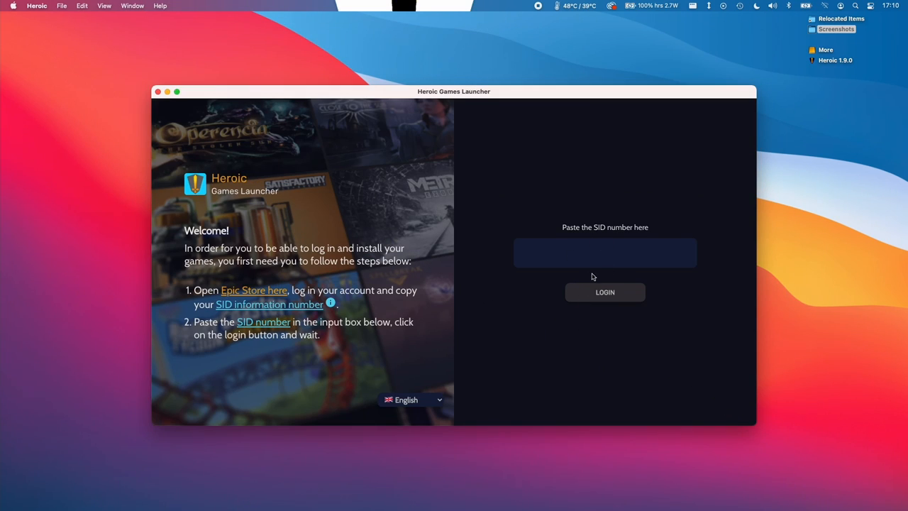
mouse_move(628, 271)
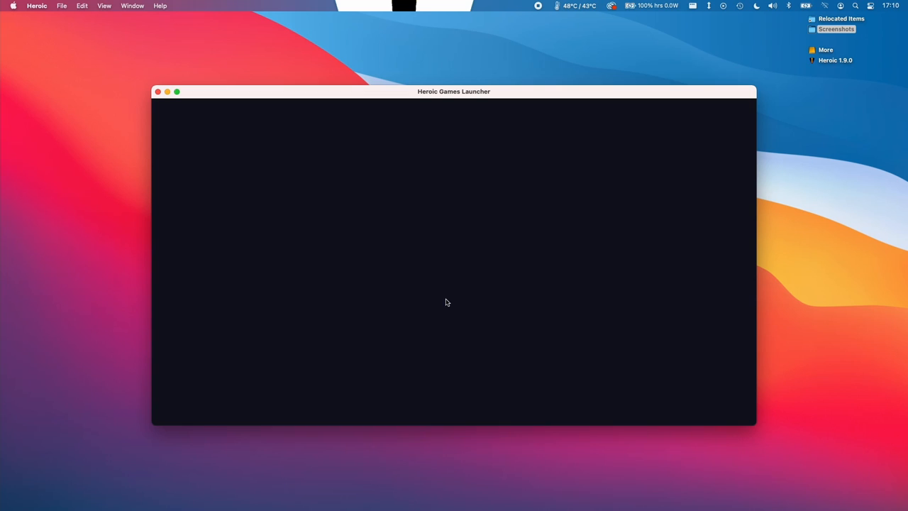
mouse_move(377, 255)
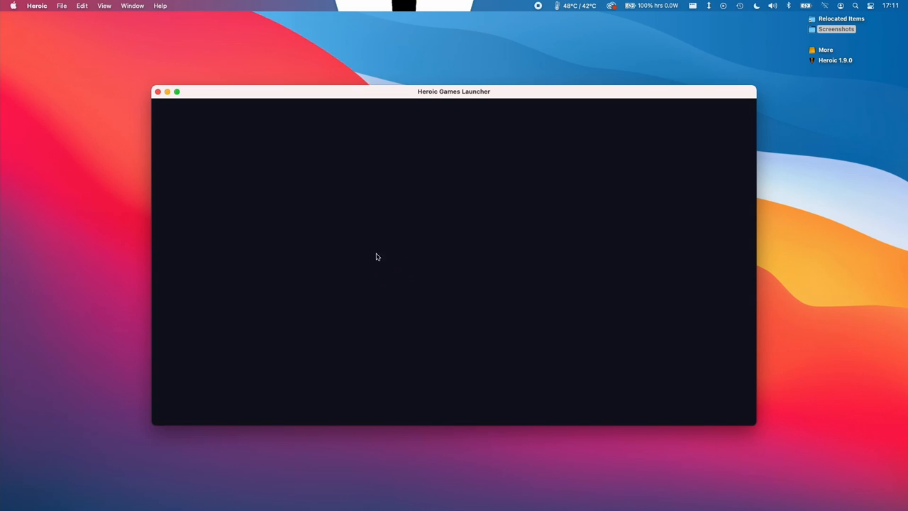
mouse_move(439, 247)
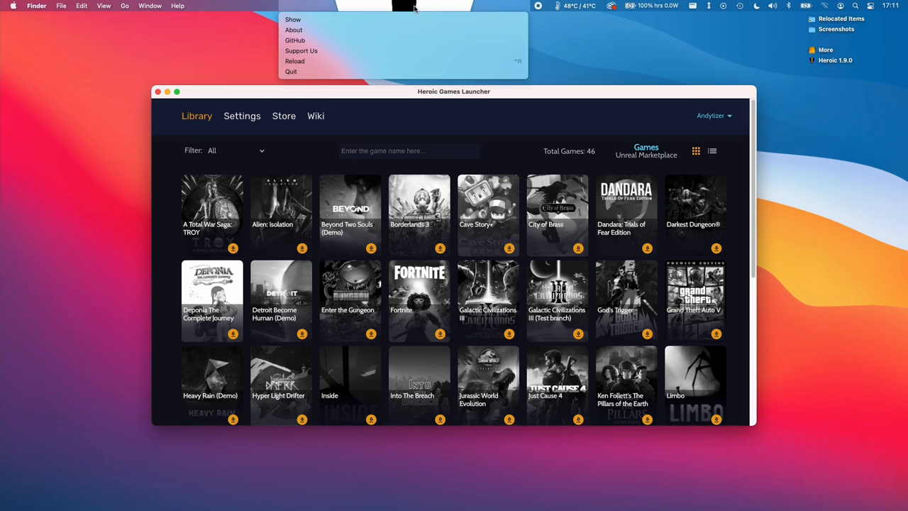
mouse_move(384, 8)
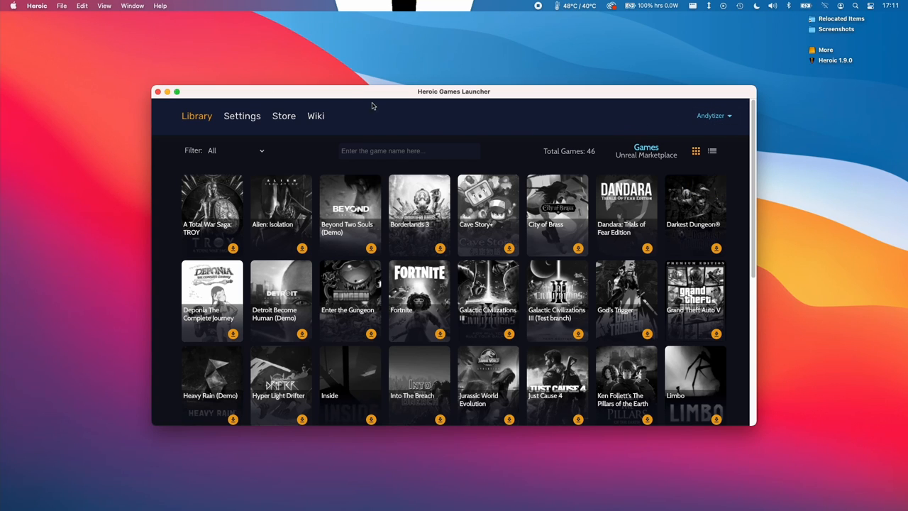
Step: Scroll the Heroic library down to Rocket League
scroll(down, 3)
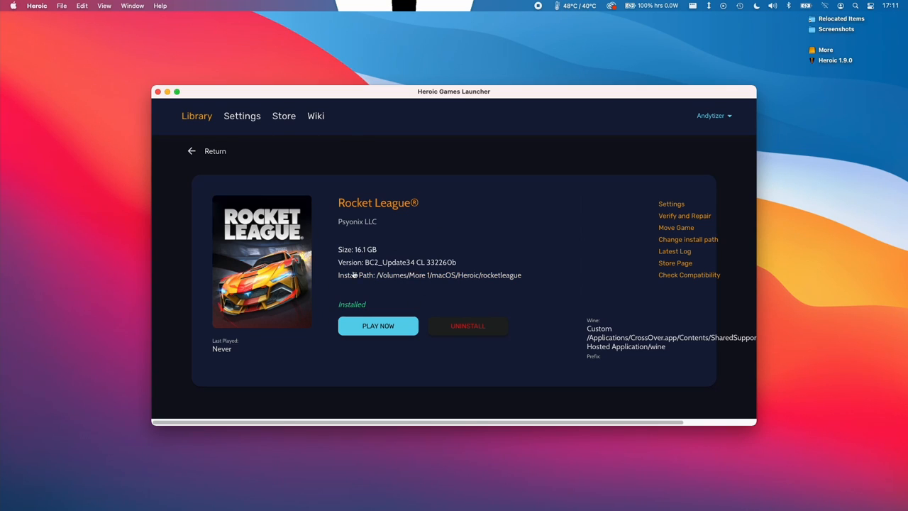
mouse_move(383, 340)
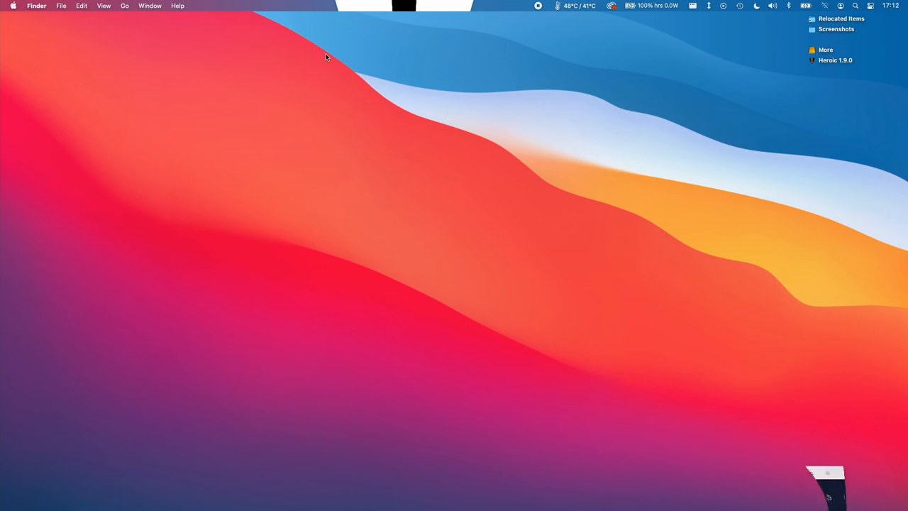
Step: Launch CrossOver from the Dock to show the All Bottles overview with Origin and Steam
click(173, 495)
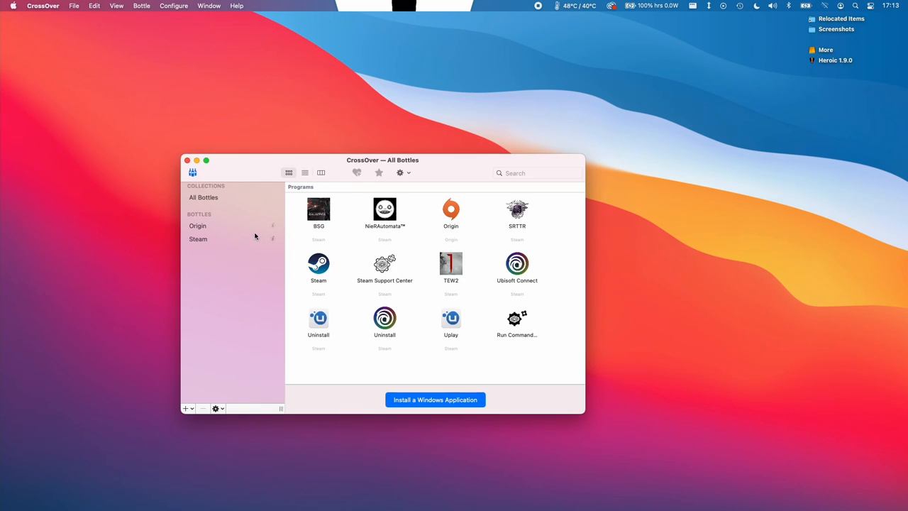
mouse_move(247, 294)
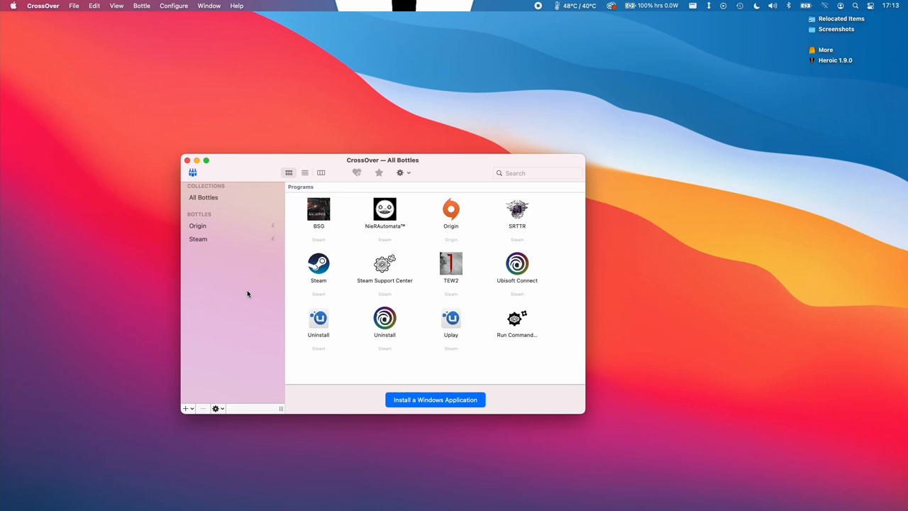
mouse_move(250, 289)
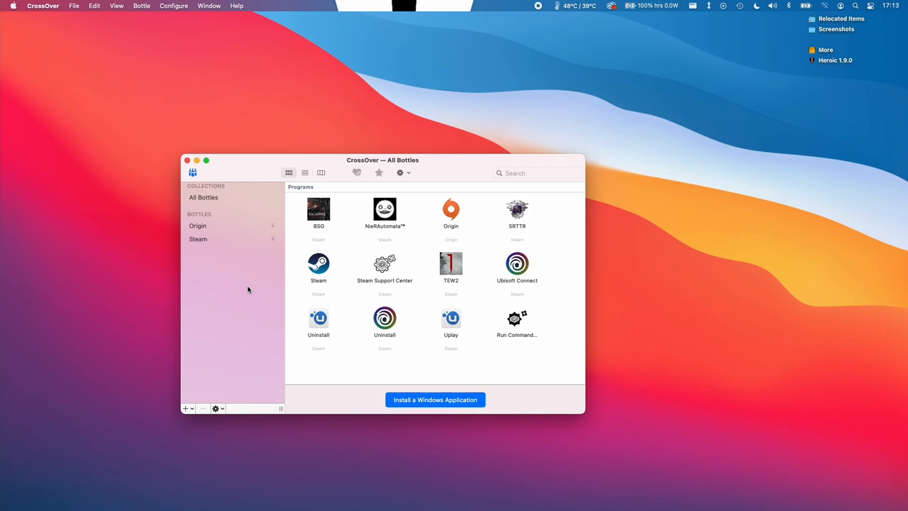
mouse_move(207, 265)
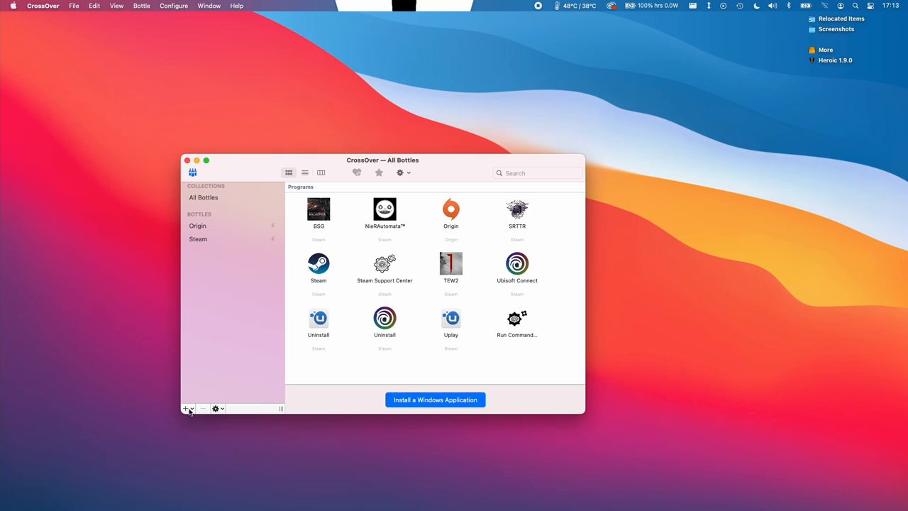
Step: Start a new Windows 7 64-bit bottle; the first creation attempt fails and is dismissed
click(187, 409)
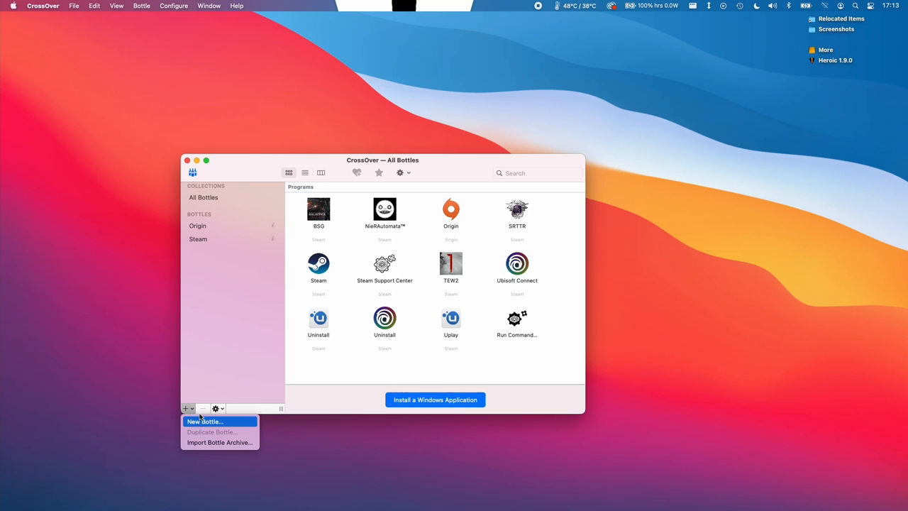
click(205, 420)
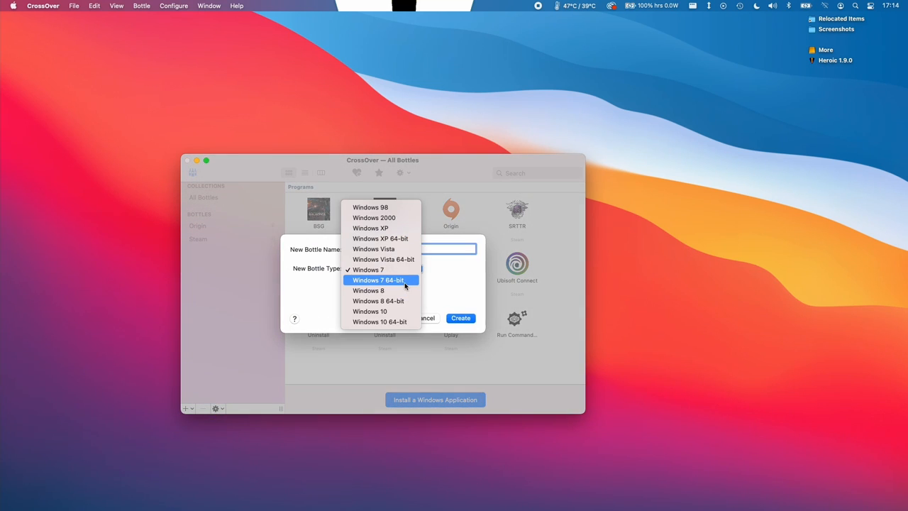
click(377, 279)
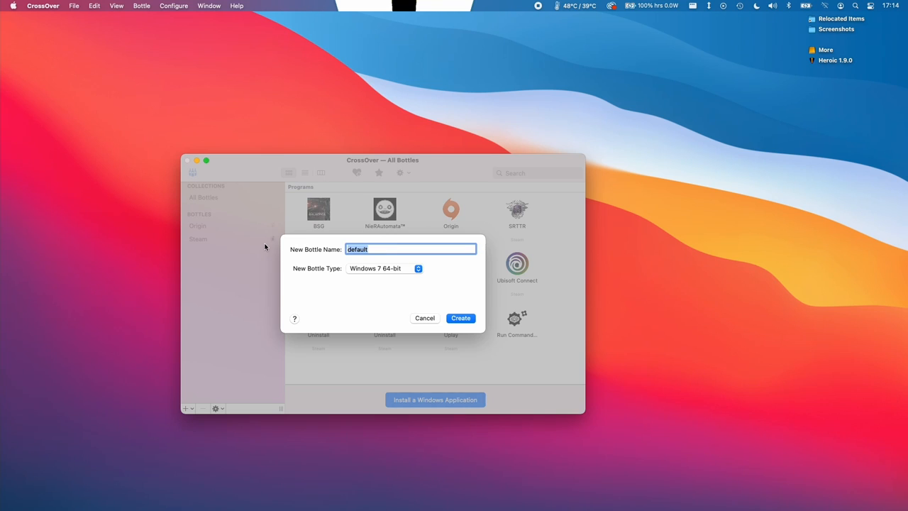
text(Heroic)
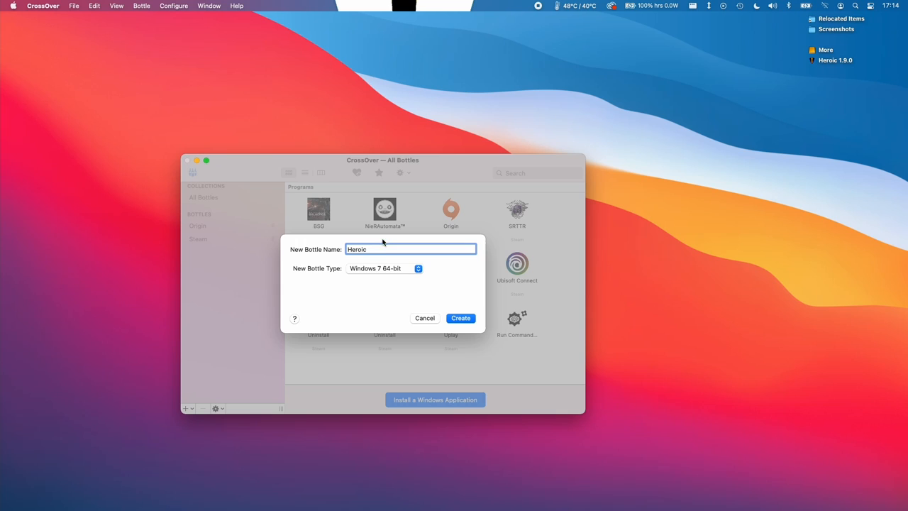
click(460, 318)
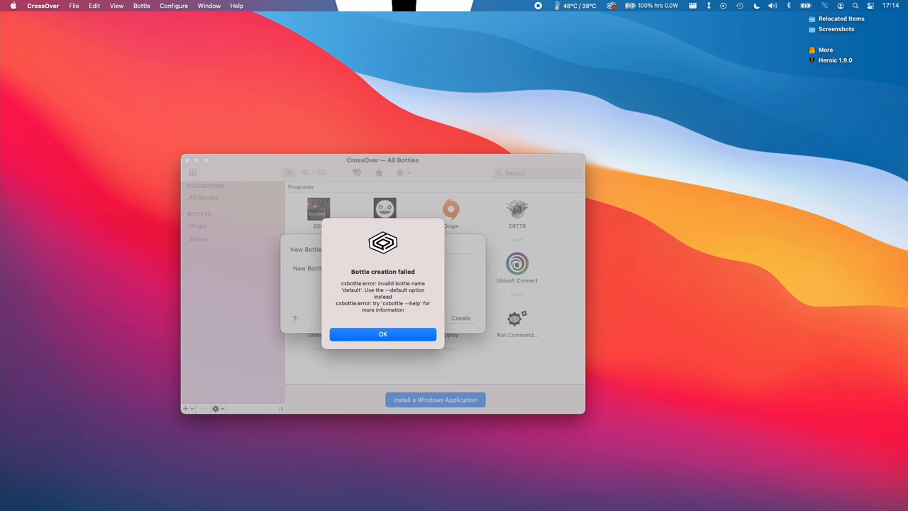
click(383, 334)
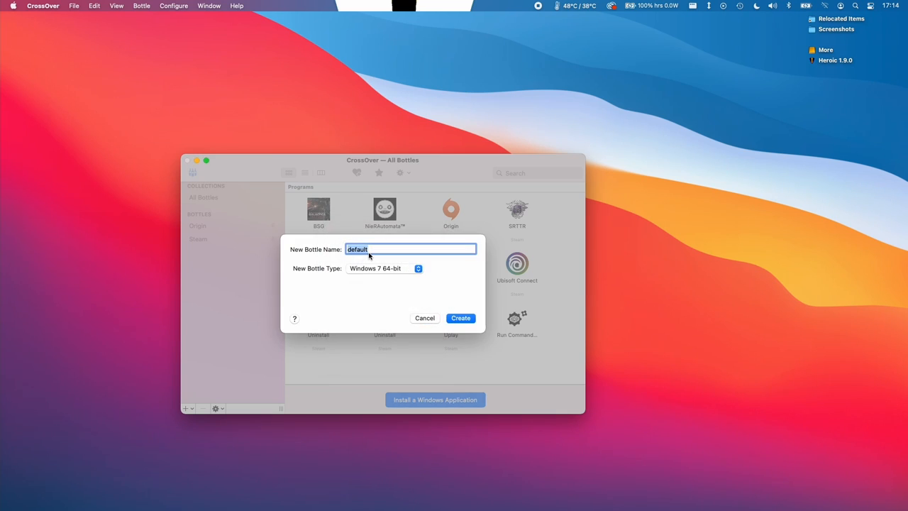
Step: Create the bottle as Heroic and begin installing a Windows application into it
text(Heroic)
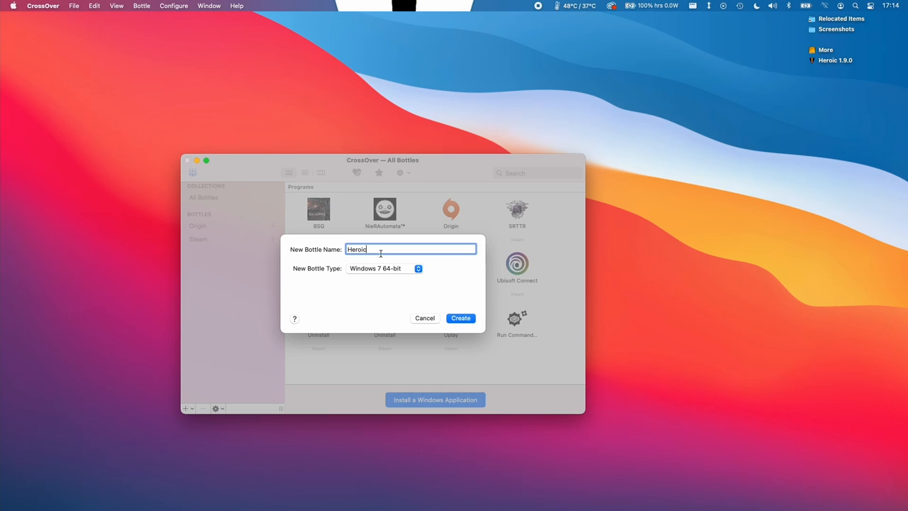
click(459, 318)
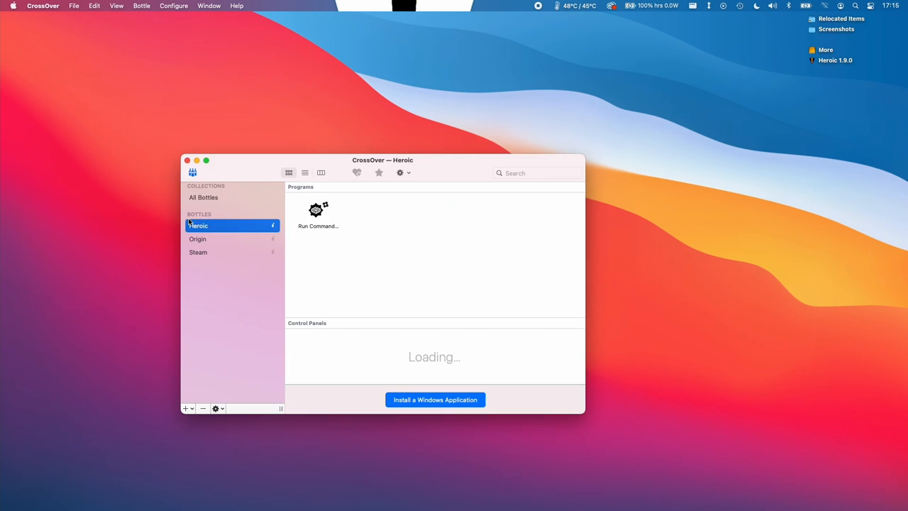
mouse_move(228, 230)
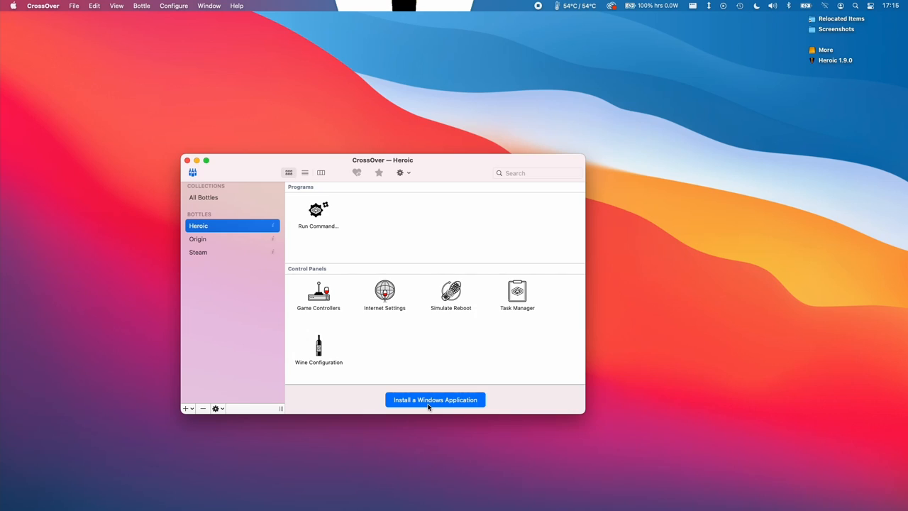
click(435, 400)
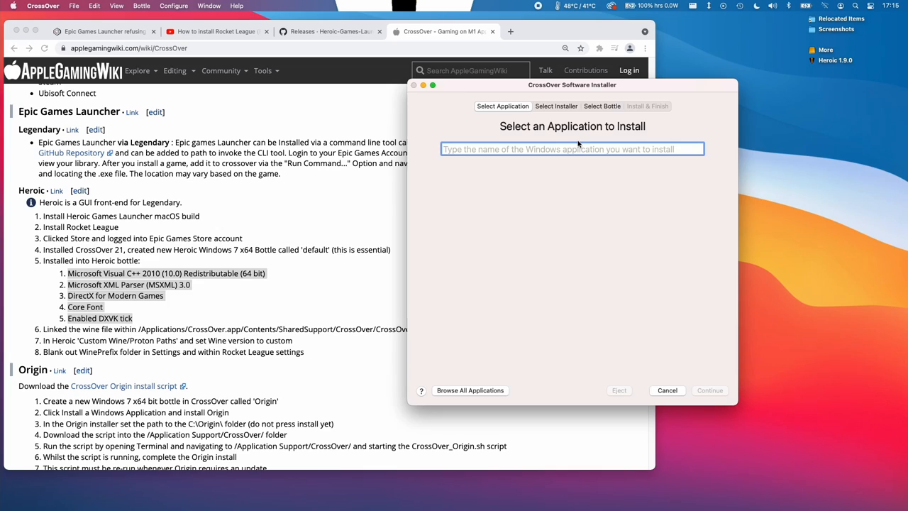
Step: Search 'C++ 2010', pick the 64-bit redistributable and target the Heroic bottle
text(C++)
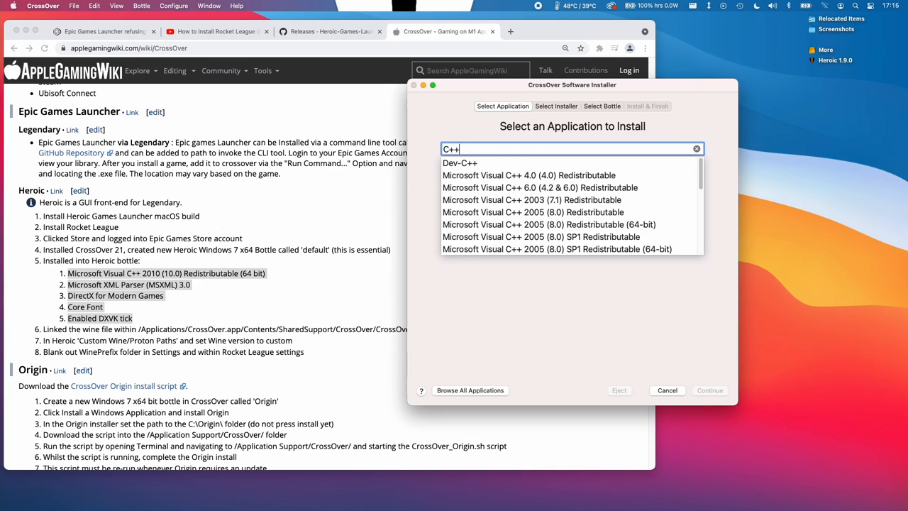
text(2010)
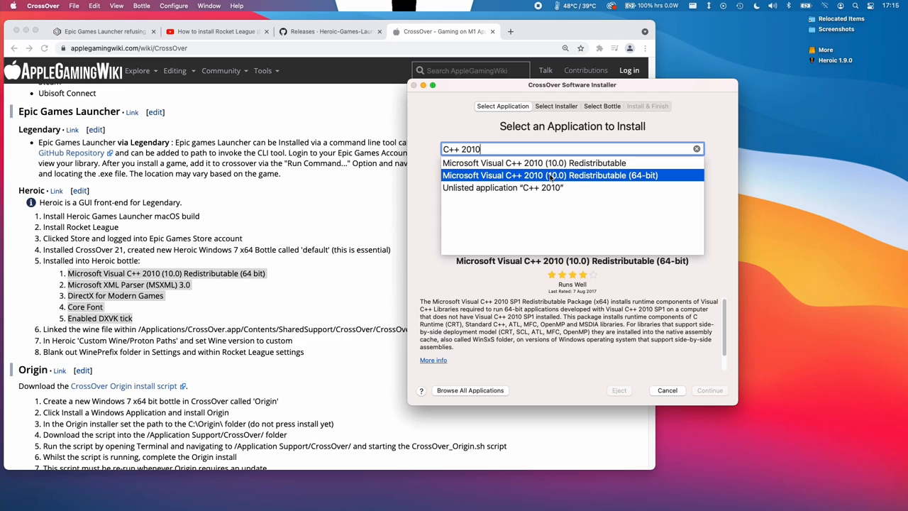
mouse_move(599, 169)
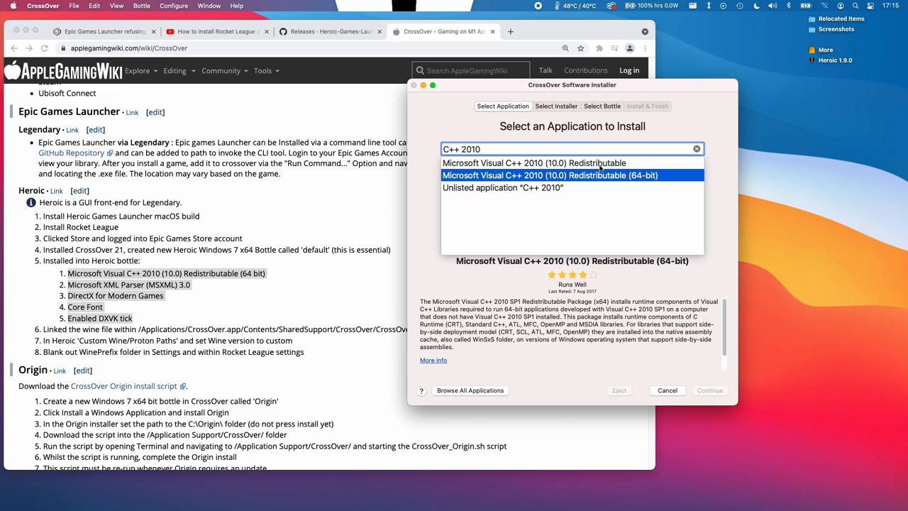
click(709, 390)
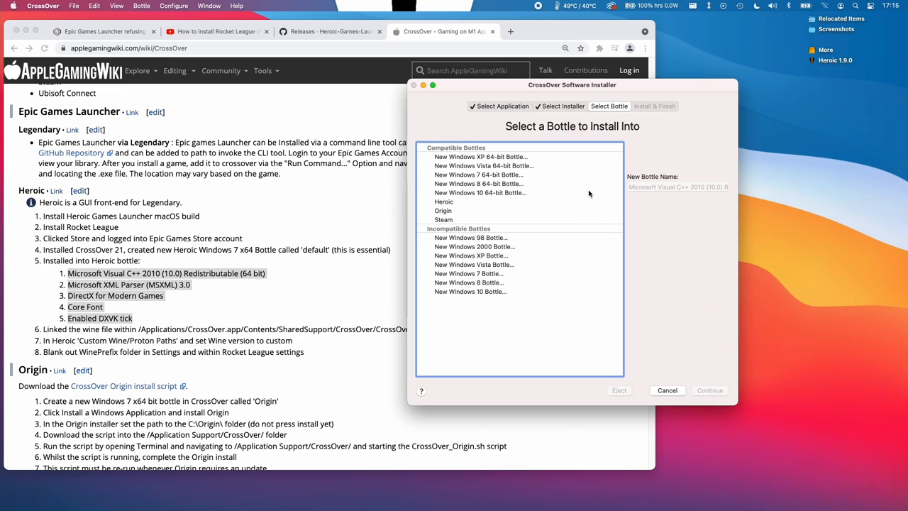
click(443, 202)
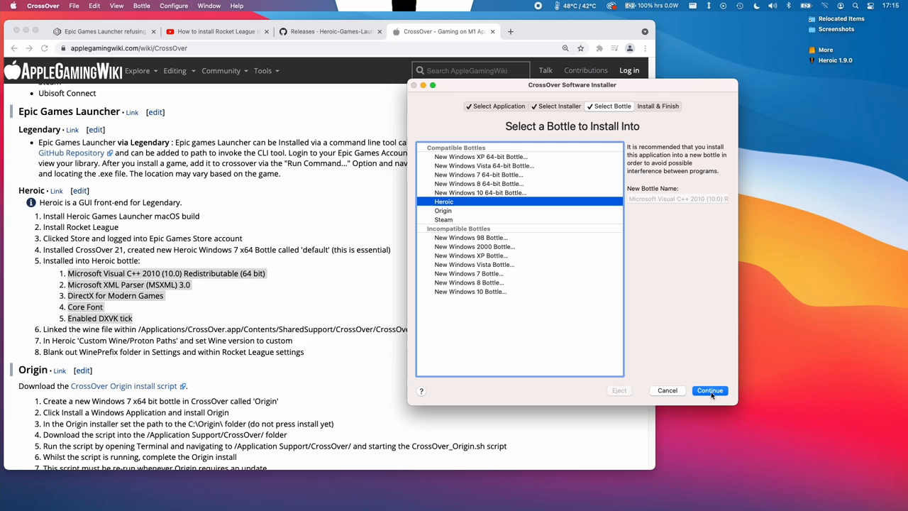
Step: Run the Visual C++ 2010 setup, accepting the Microsoft license, and finish the installer
click(709, 390)
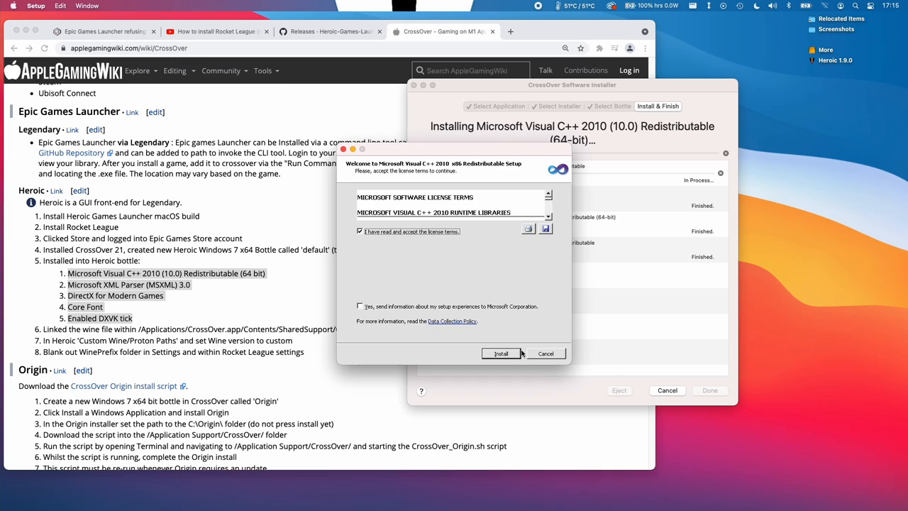
click(500, 353)
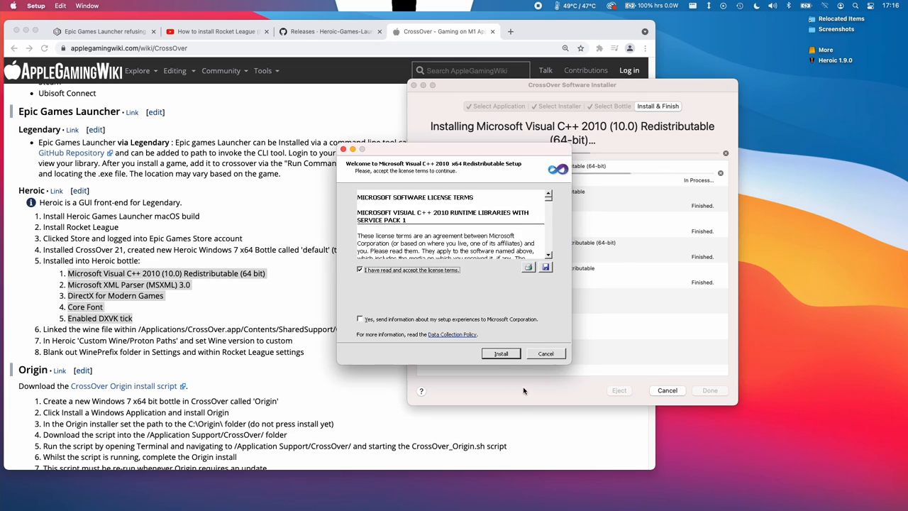
click(501, 354)
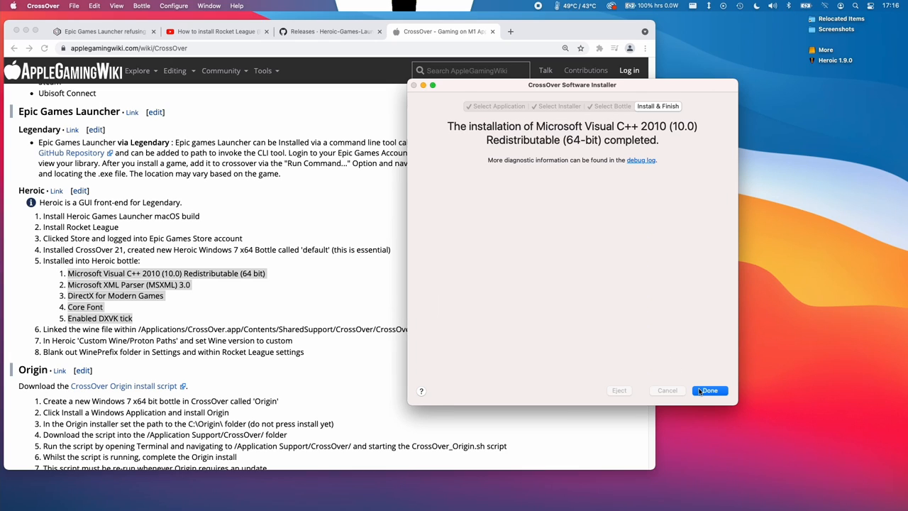
click(710, 390)
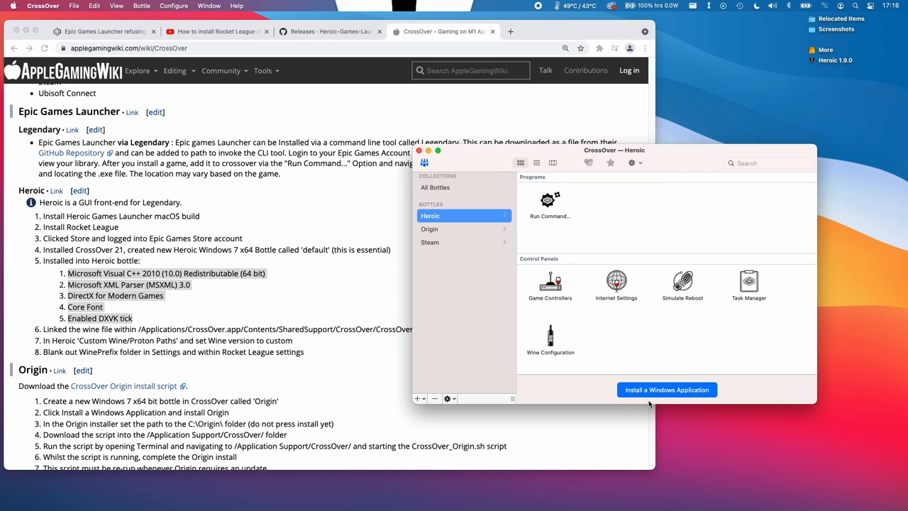
Step: Search 'XML', pick Microsoft XML Parser (MSXML) 3.0 and start its install into Heroic
click(667, 389)
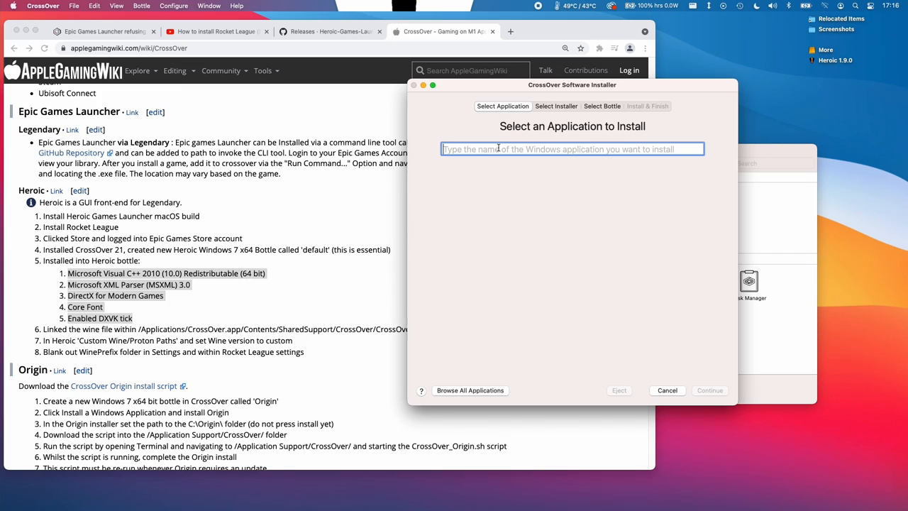
text(XML)
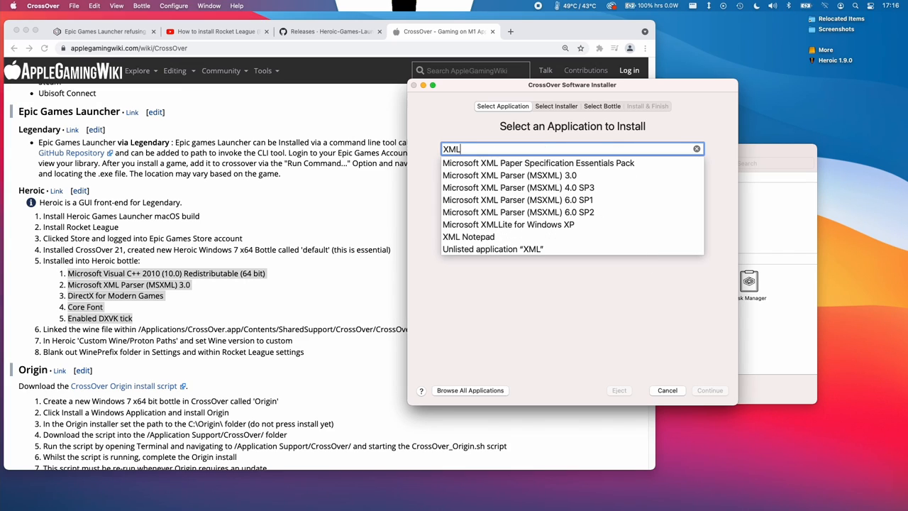
click(510, 176)
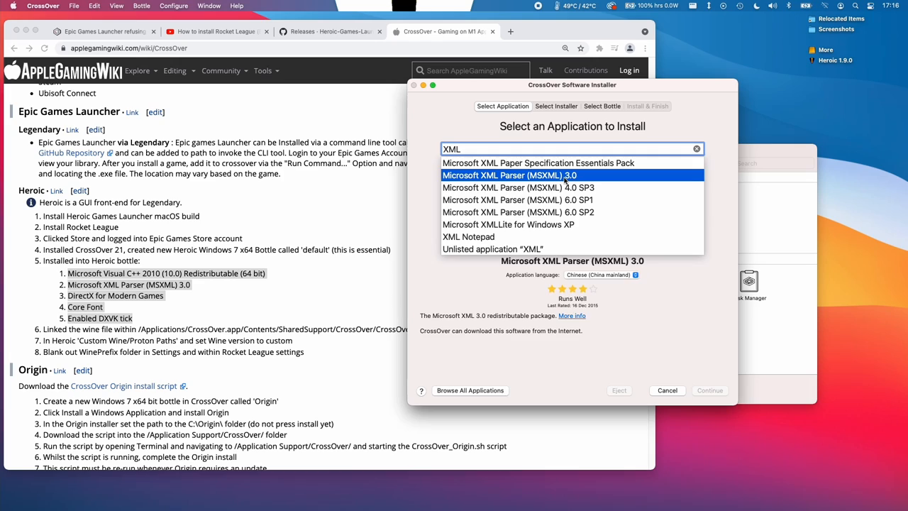
click(710, 390)
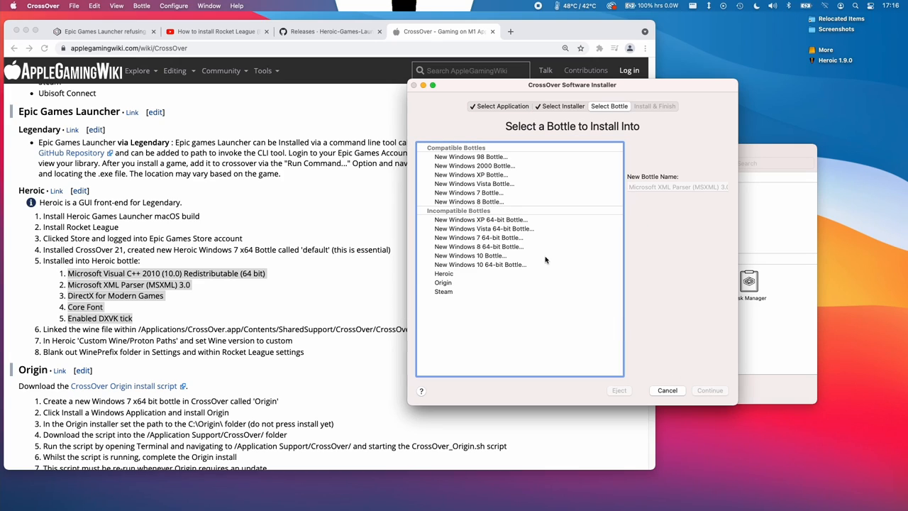
click(709, 391)
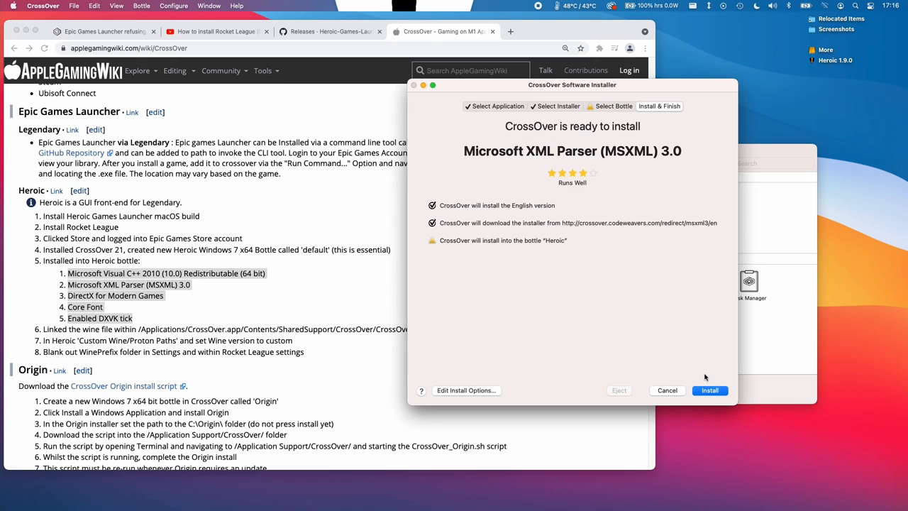
click(710, 391)
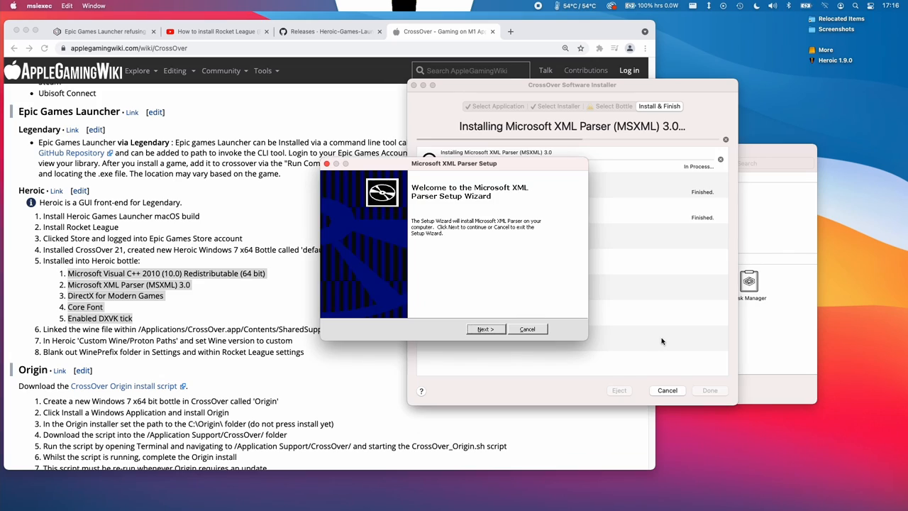
Step: Step through the MSXML setup wizard to Finish and return to install another application
click(485, 329)
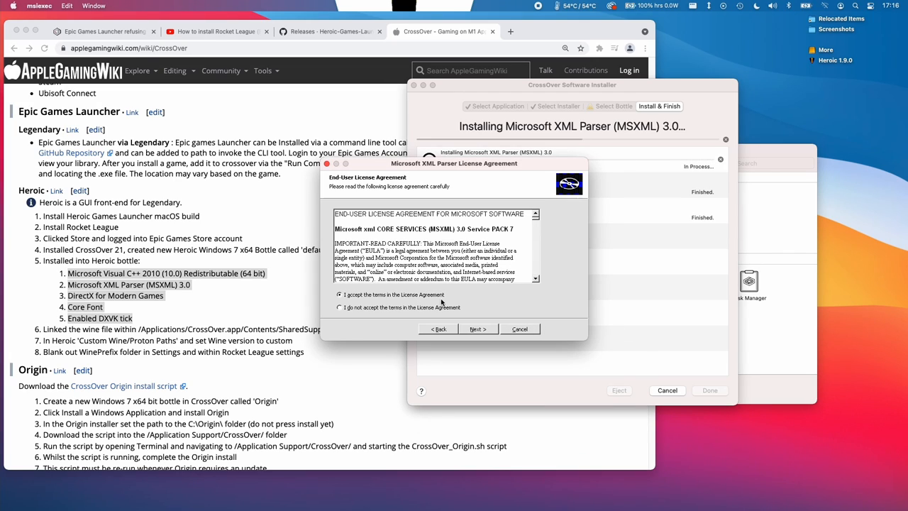
click(476, 330)
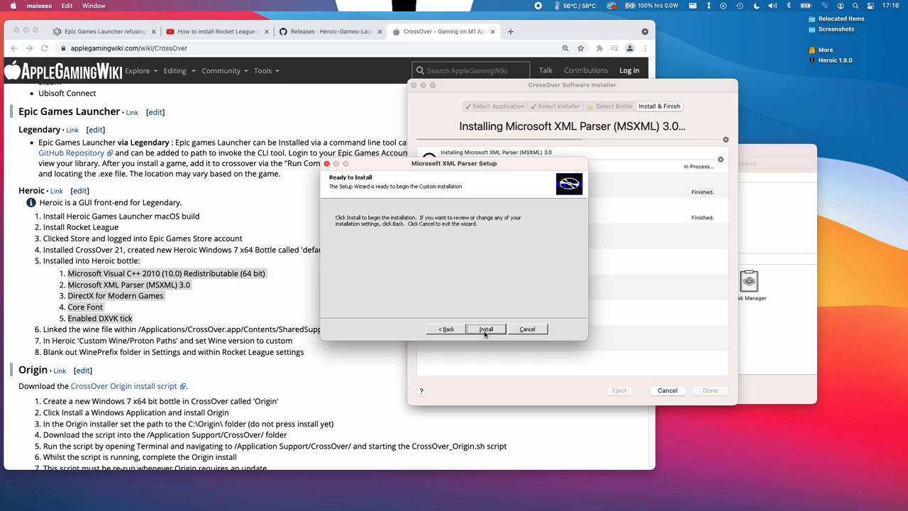
click(485, 329)
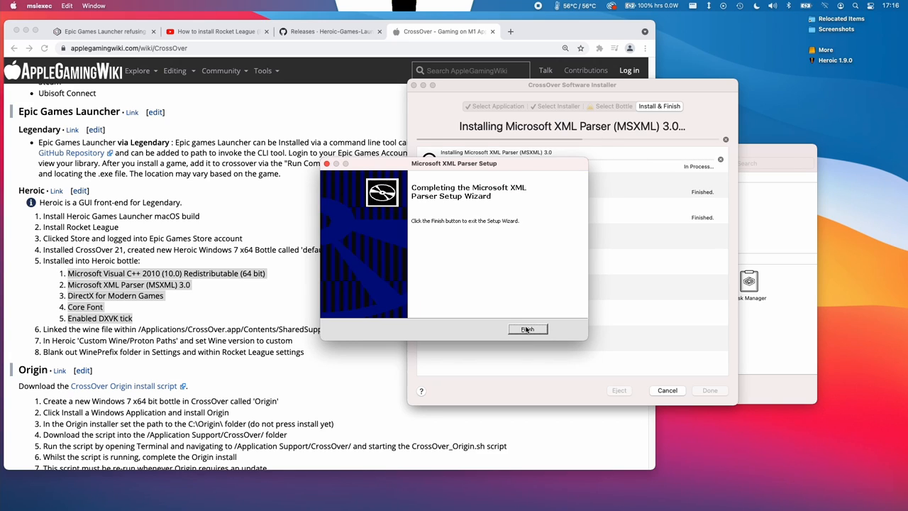
click(528, 329)
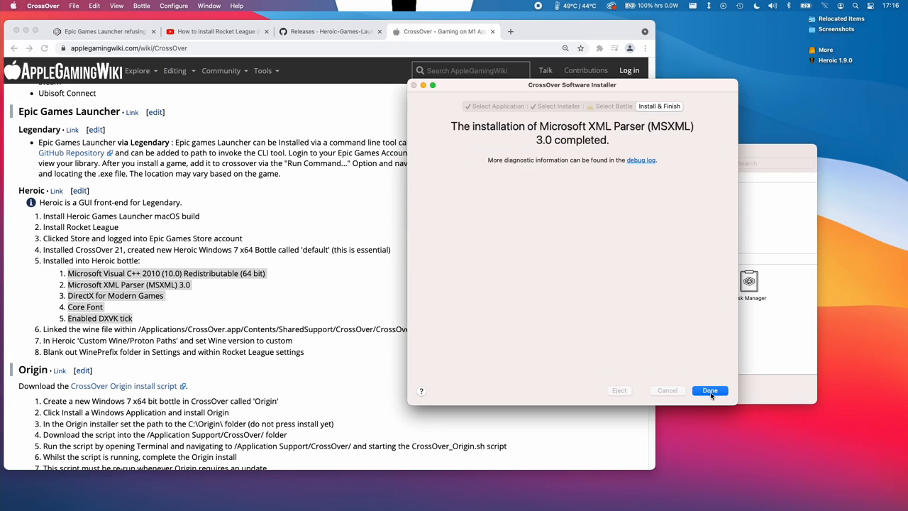
click(710, 390)
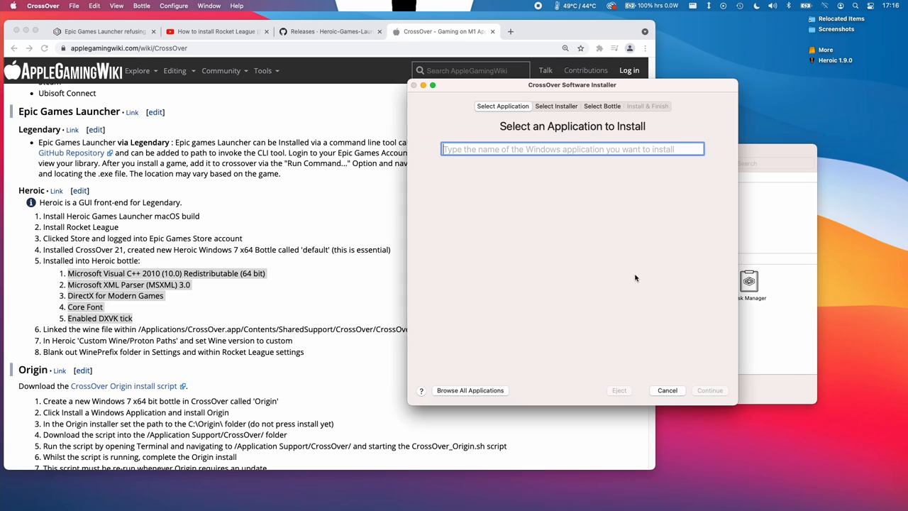
Step: Search 'Dire', pick DirectX for Modern Games and start its install into Heroic
text(Dire)
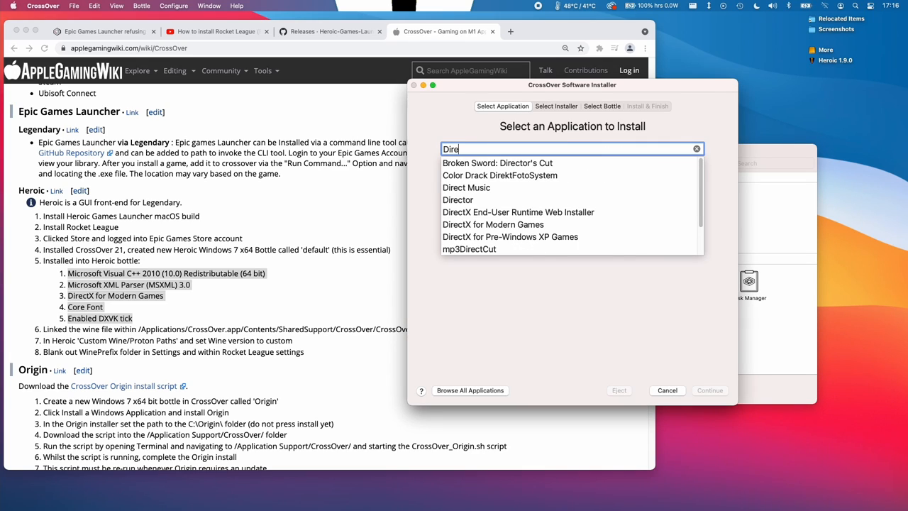
click(493, 224)
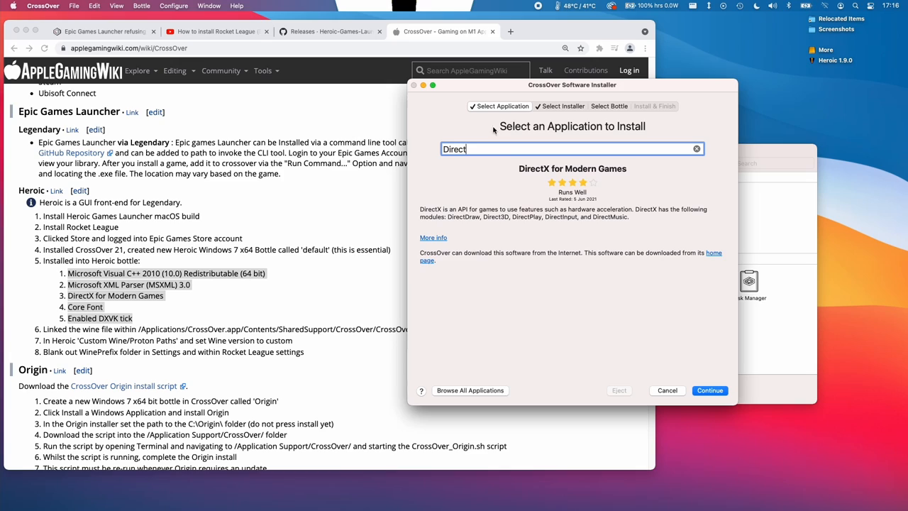
click(709, 390)
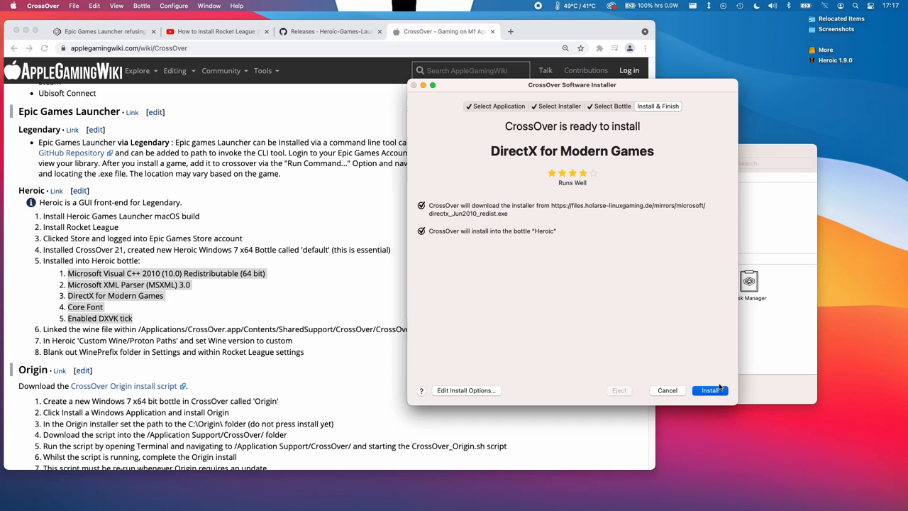
click(710, 390)
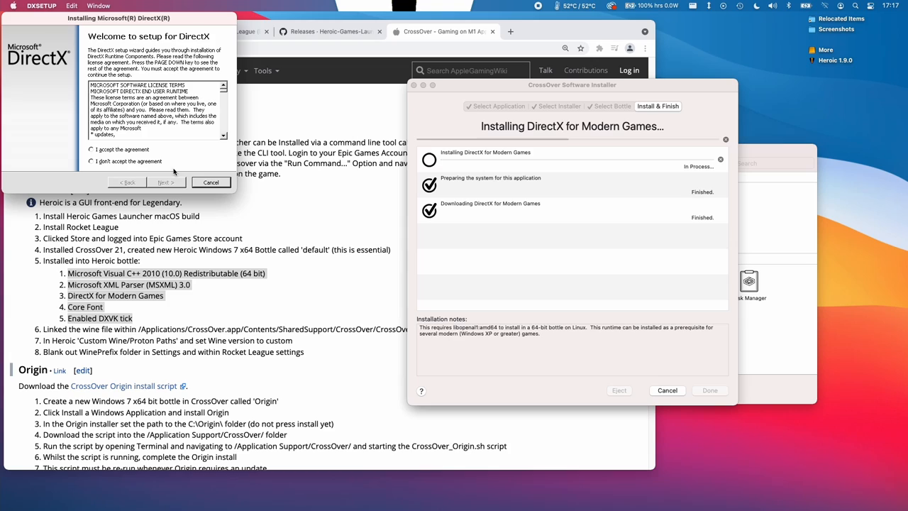
Step: Accept the DirectX agreement, finish setup and return to install another application
click(165, 182)
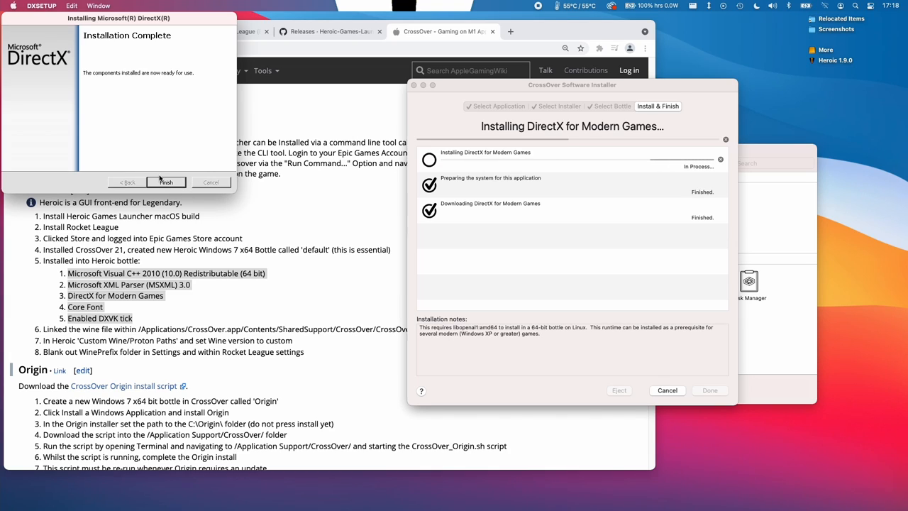
click(166, 182)
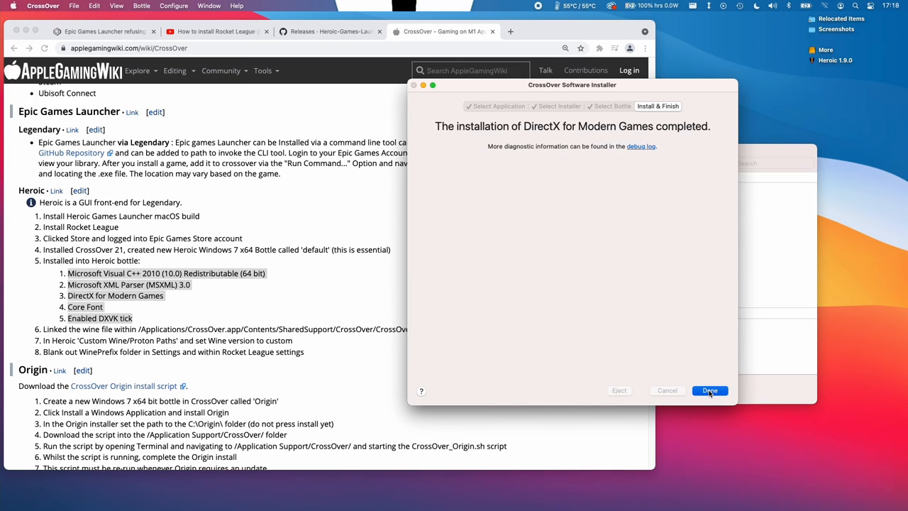
click(710, 391)
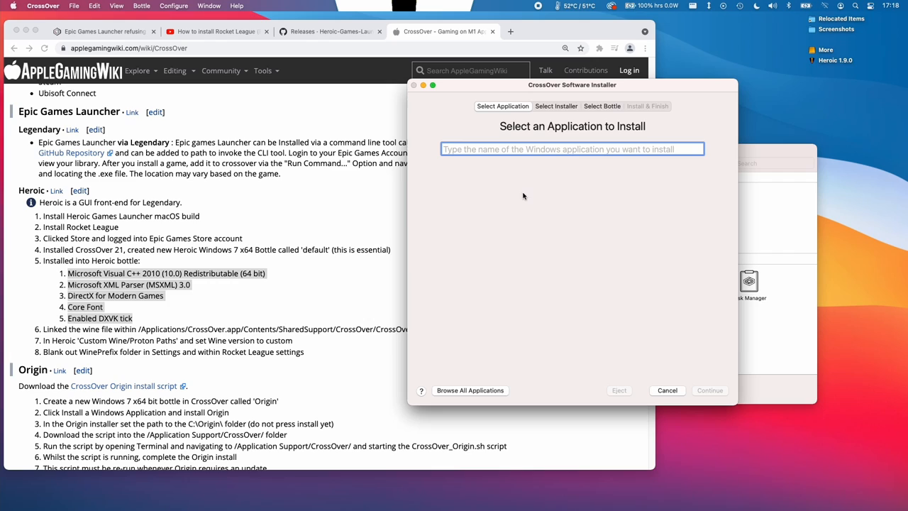
Step: Install Core Fonts from the search results into the Heroic bottle, accepting the Times New Roman licence
text(core)
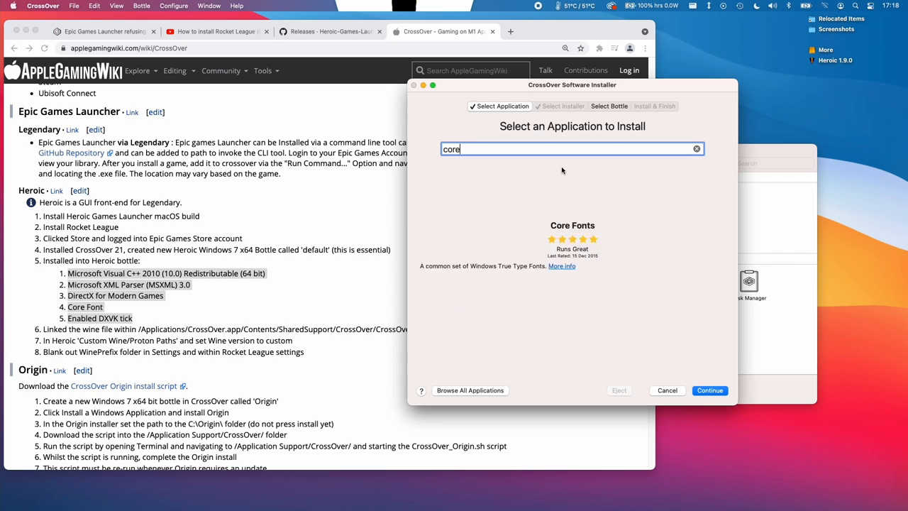
click(709, 390)
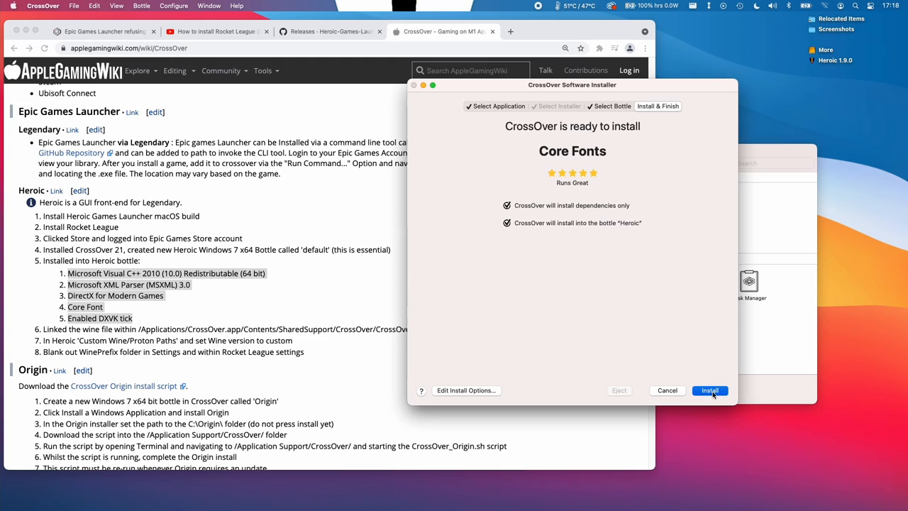
click(710, 391)
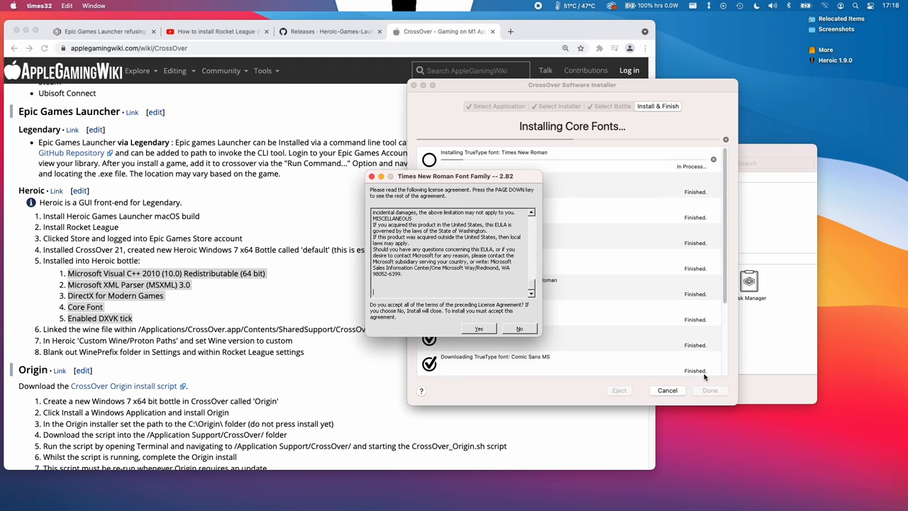
click(478, 328)
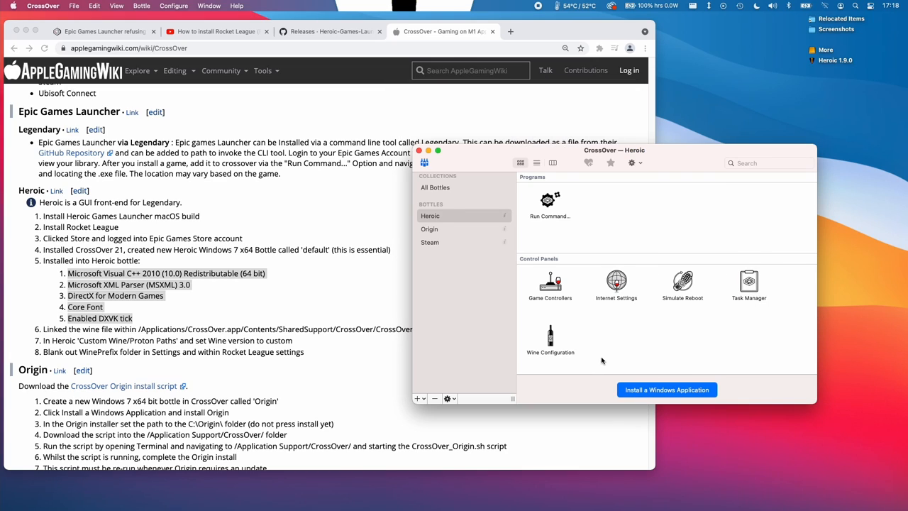
Step: Rename the Heroic bottle to 'default' via its context menu
right_click(430, 215)
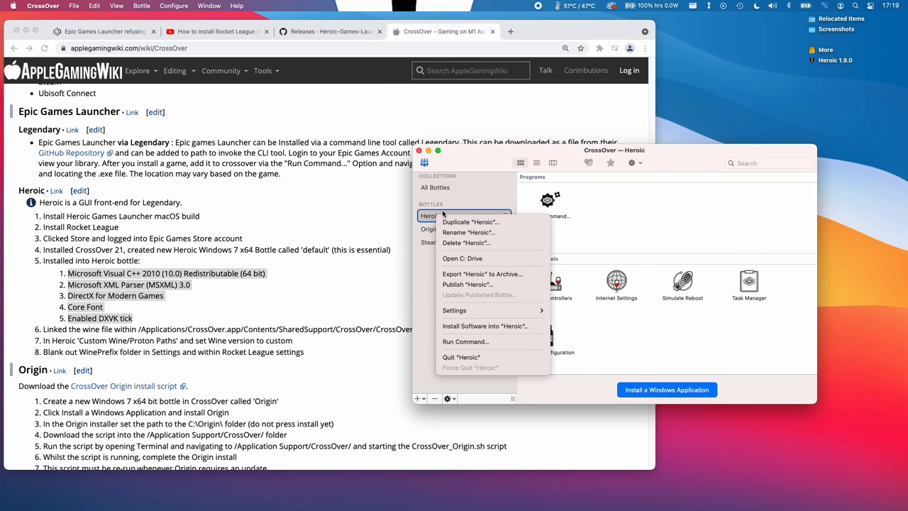
mouse_move(454, 310)
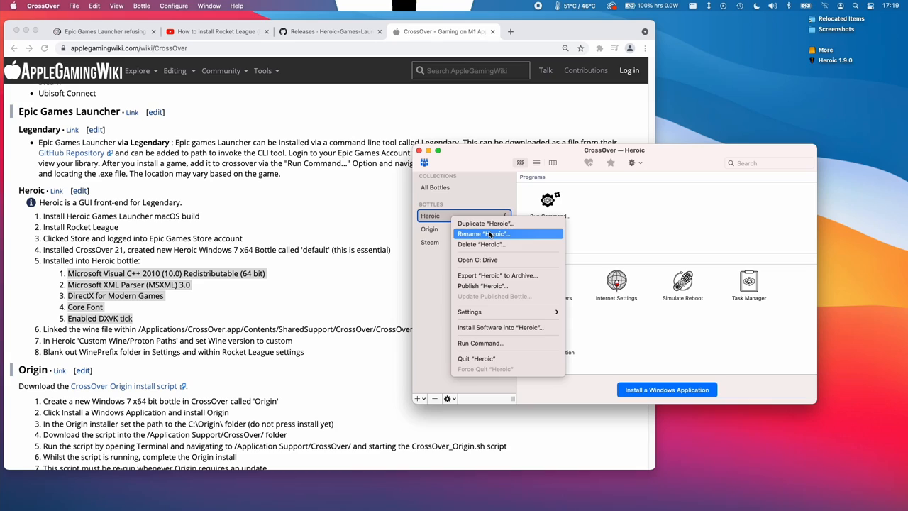
click(483, 232)
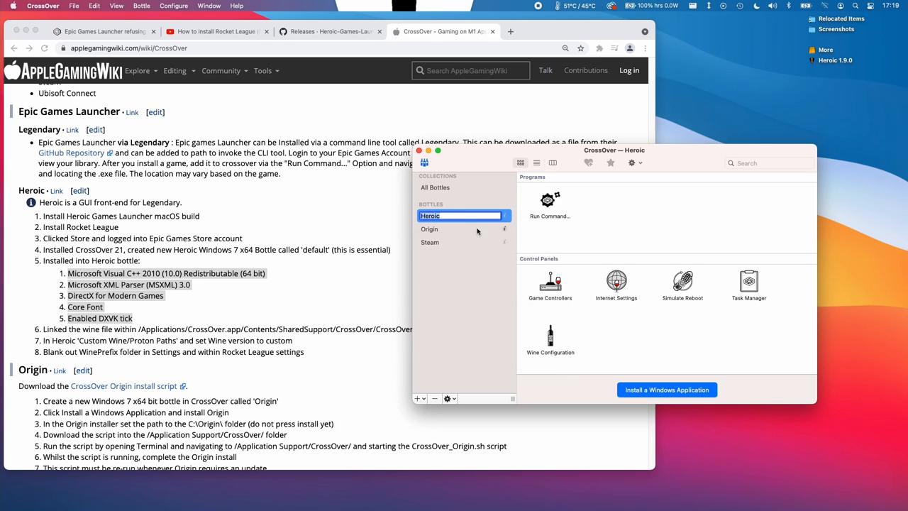
text(def)
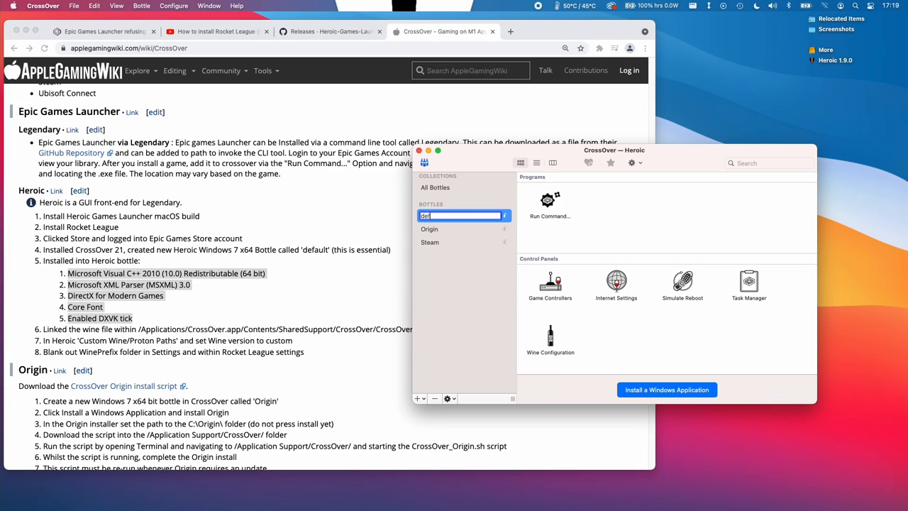
key(Return)
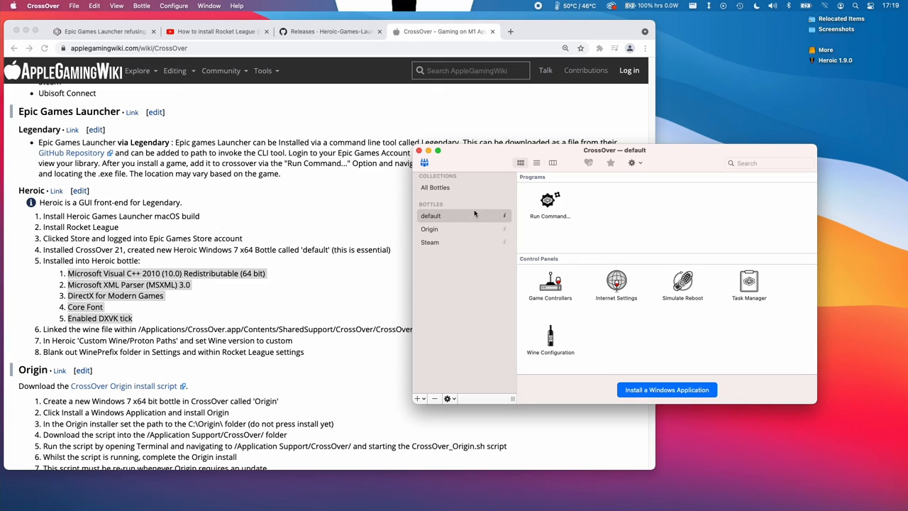
mouse_move(447, 224)
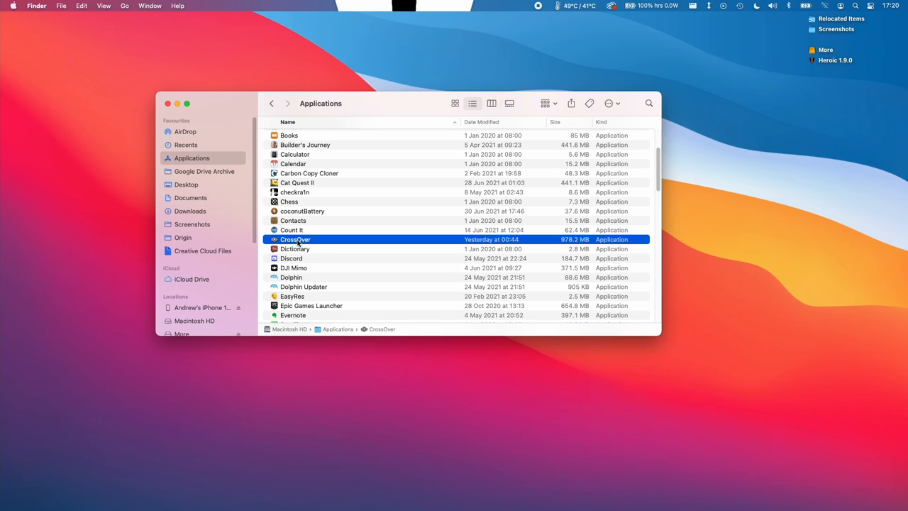
Step: Browse into CrossOver.app > Contents > SharedSupport > CrossOver-Hosted Application and select the wine executable
double_click(295, 238)
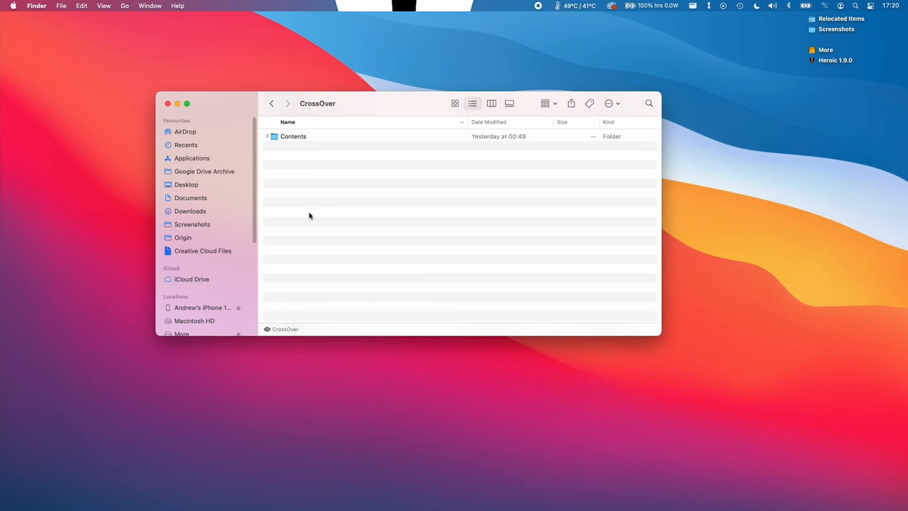
double_click(292, 136)
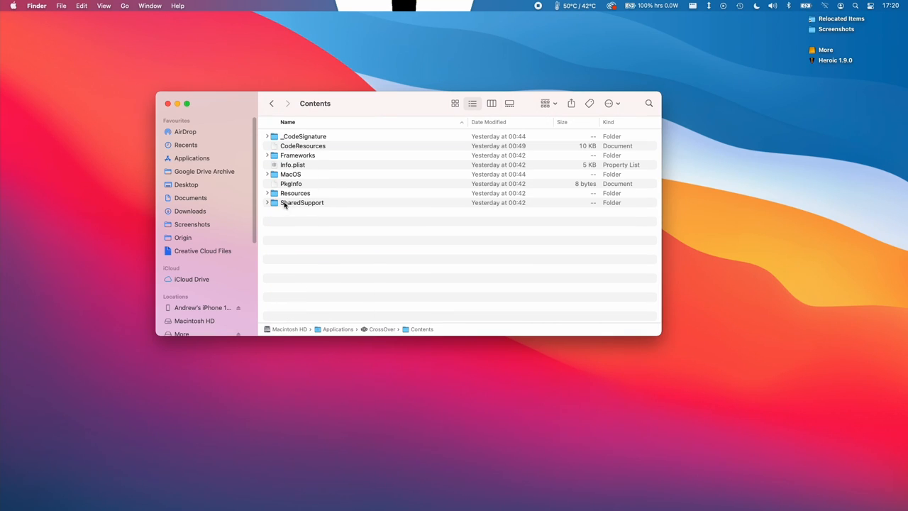
double_click(300, 202)
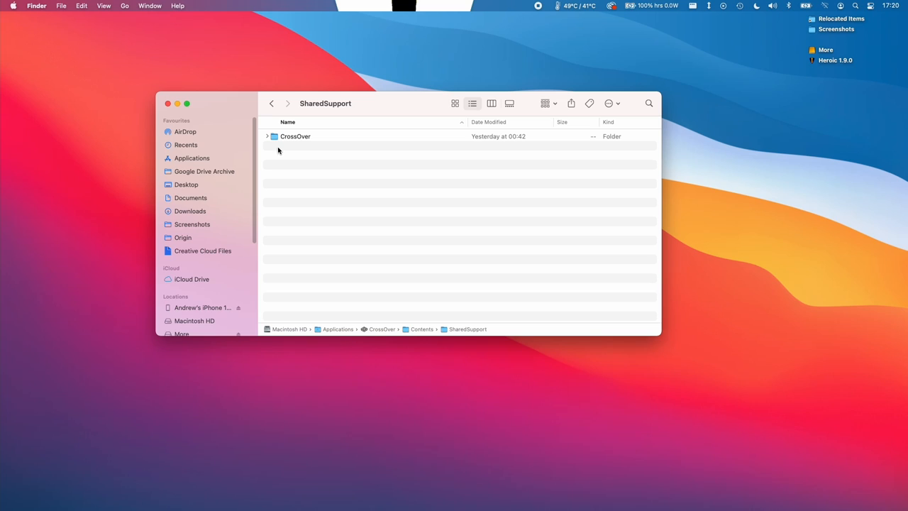
double_click(295, 136)
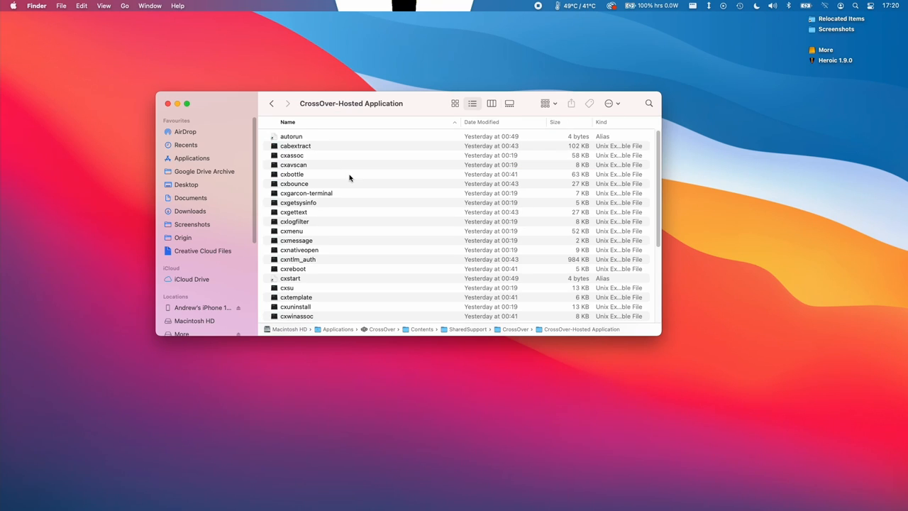
scroll(down, 3)
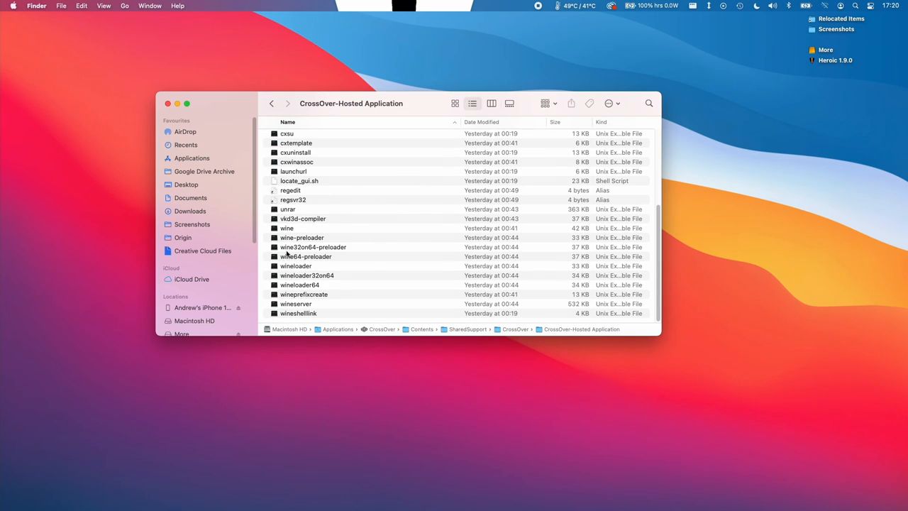
click(286, 227)
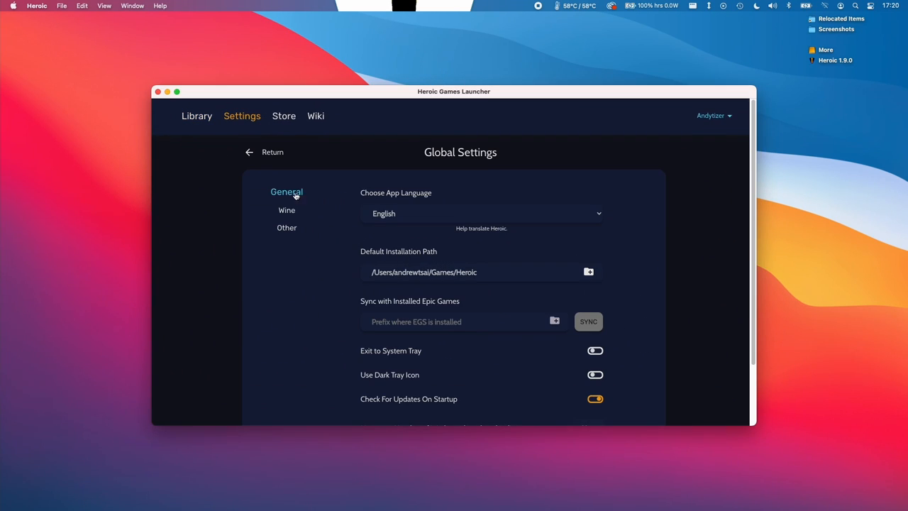
Step: In Heroic's global Wine settings, clear the WinePrefix folder so it stays empty
click(196, 117)
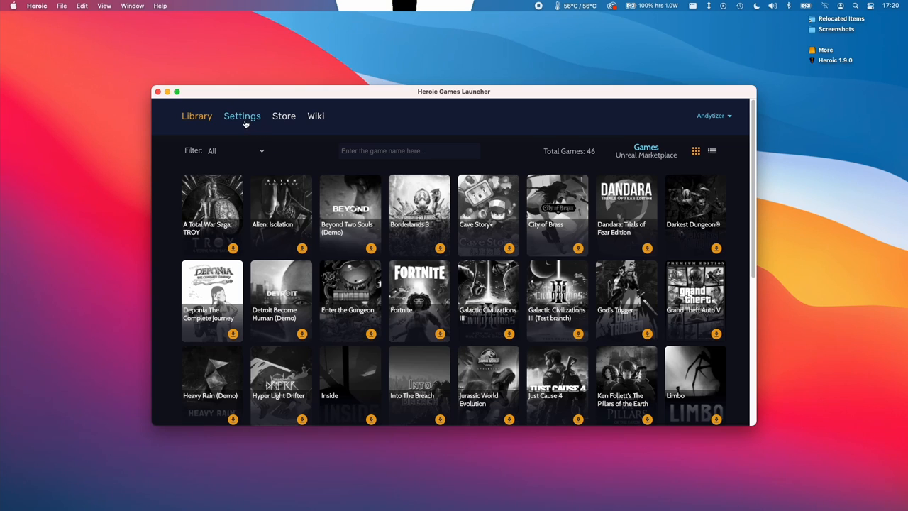
click(241, 116)
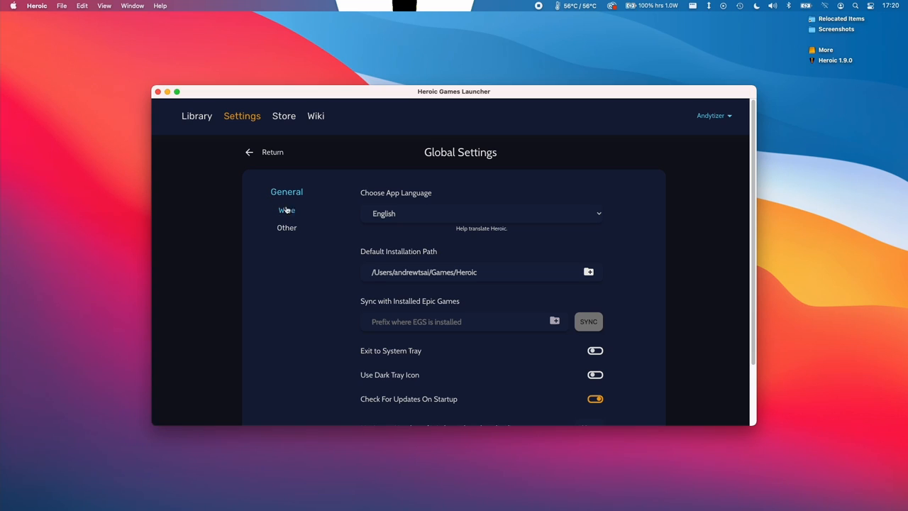
click(287, 209)
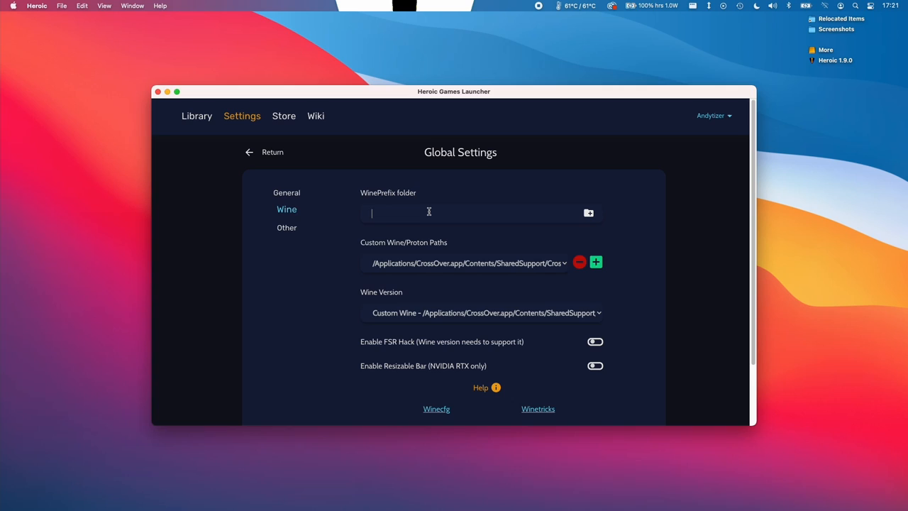
double_click(403, 242)
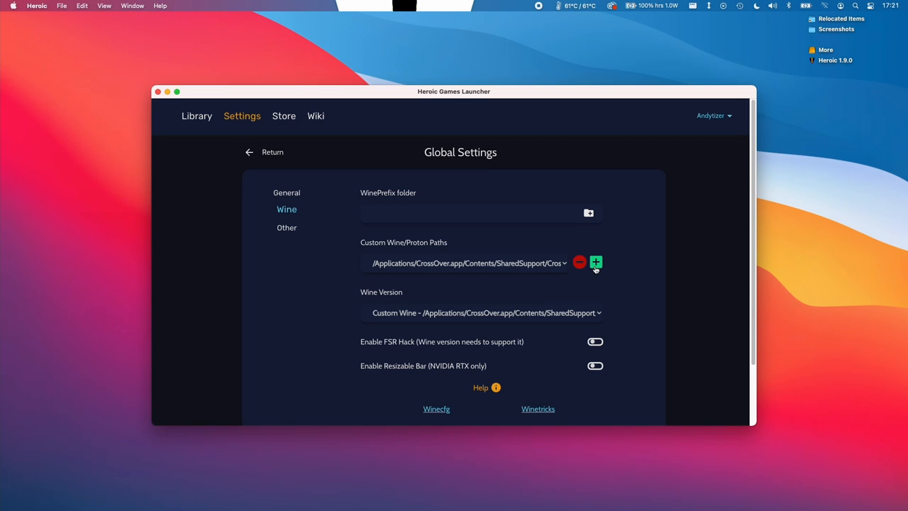
Step: Add CrossOver's wine file as a custom Wine path, choose Custom Wine as Wine Version and return to Library
click(596, 262)
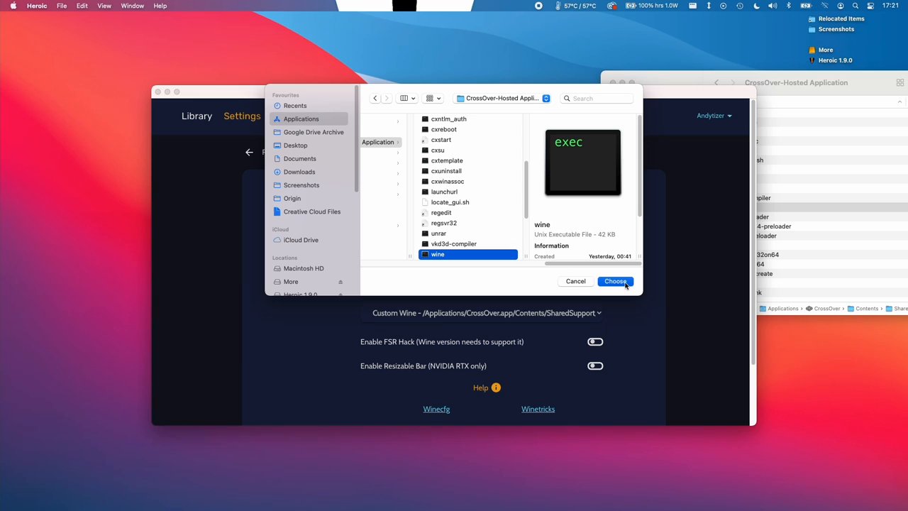
click(615, 281)
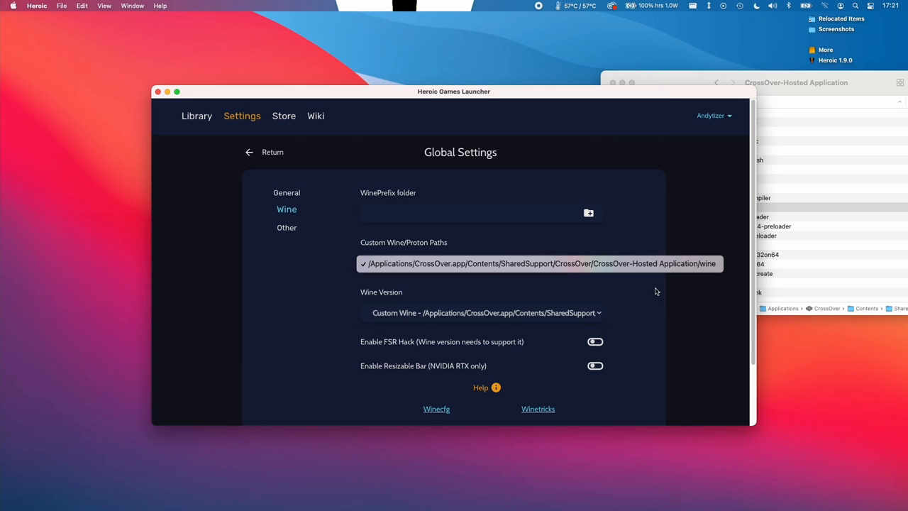
click(485, 313)
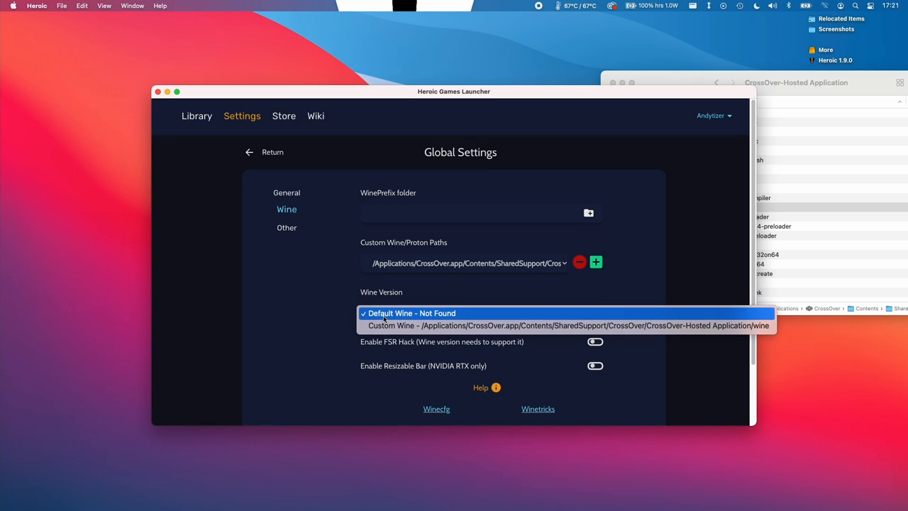
click(568, 325)
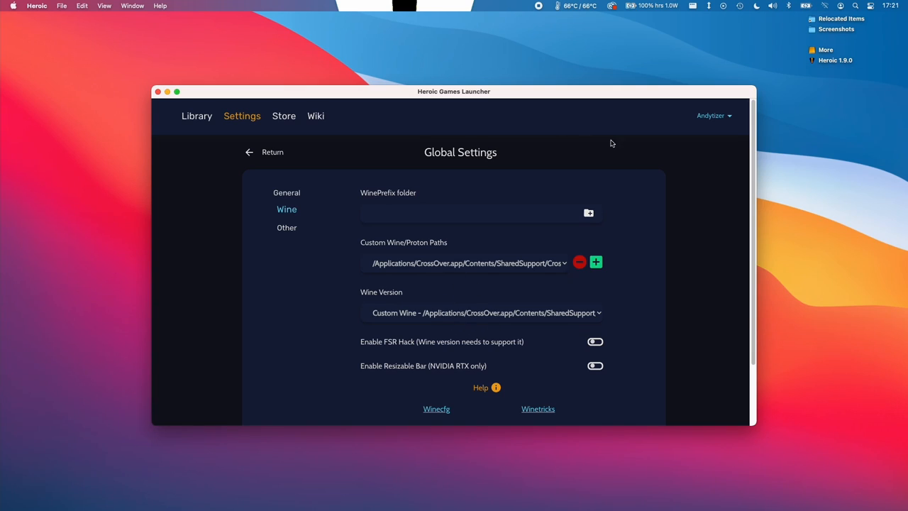
click(196, 117)
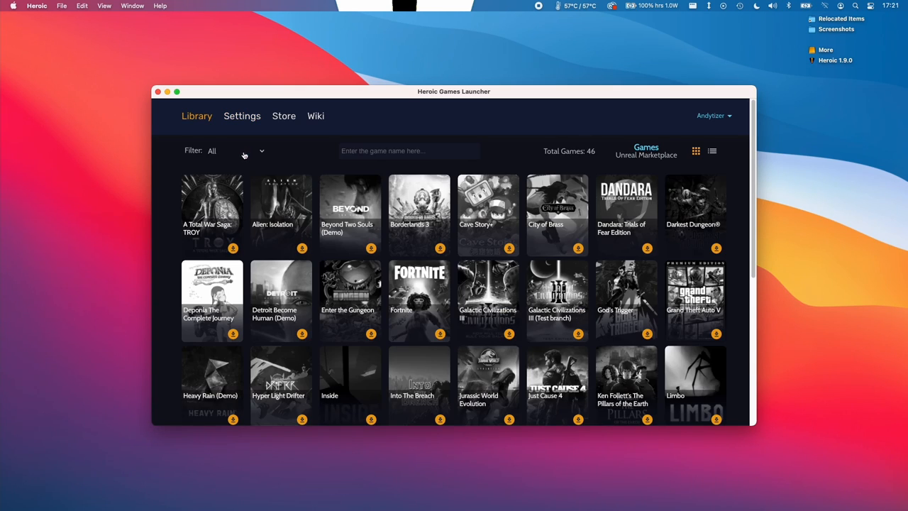
Step: Set Rocket League's own Wine Version to the custom CrossOver wine and return to its game page
scroll(down, 3)
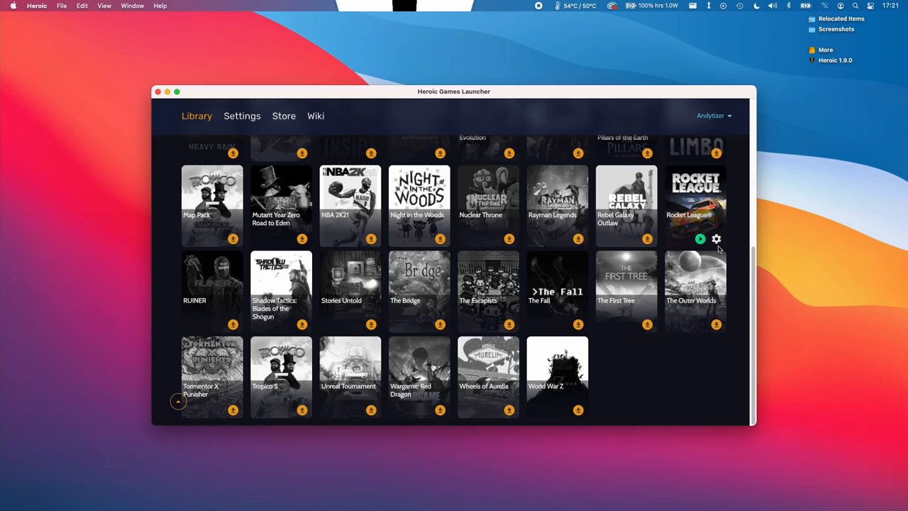
click(715, 238)
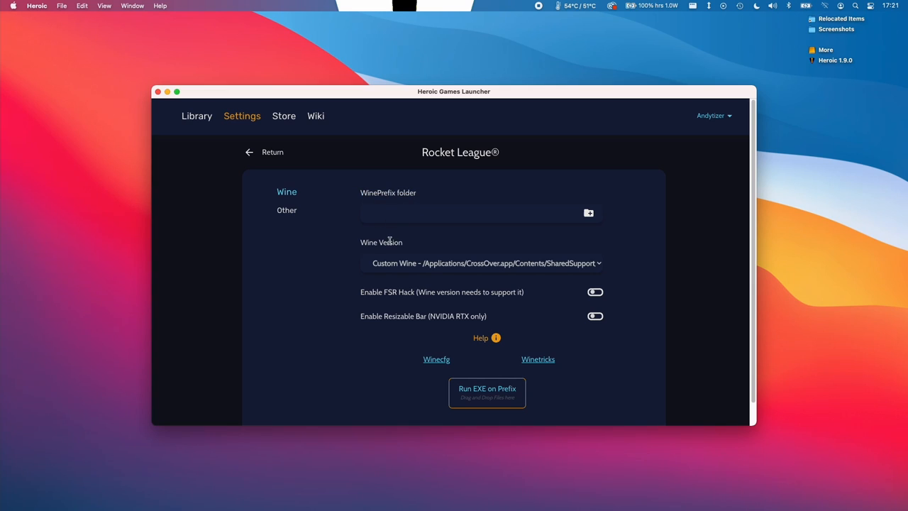
click(485, 263)
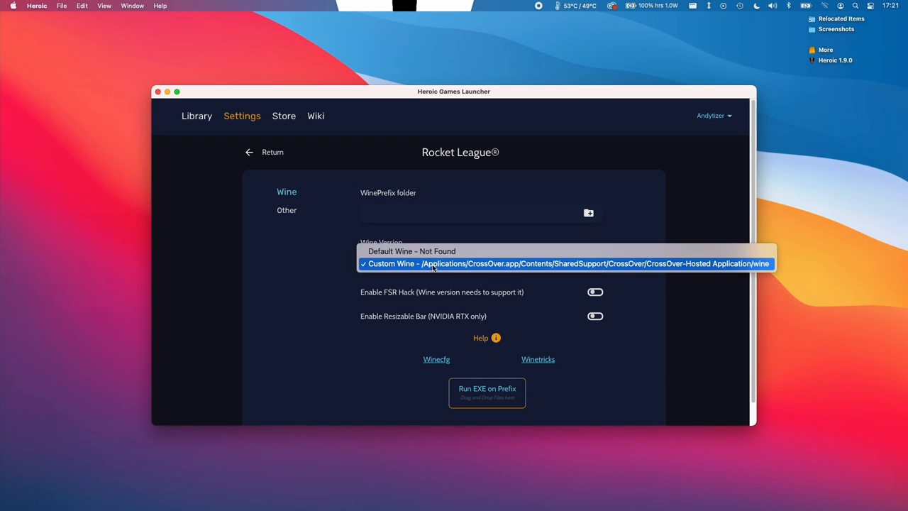
click(568, 263)
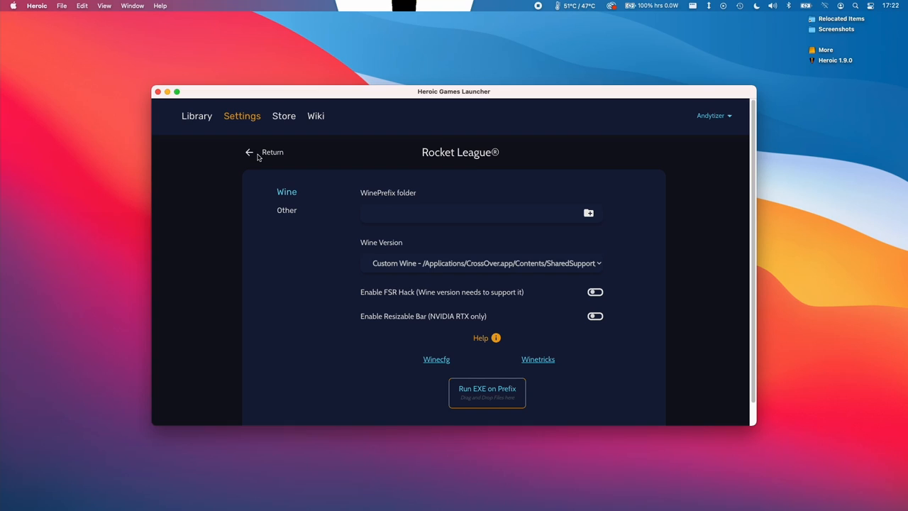
click(250, 152)
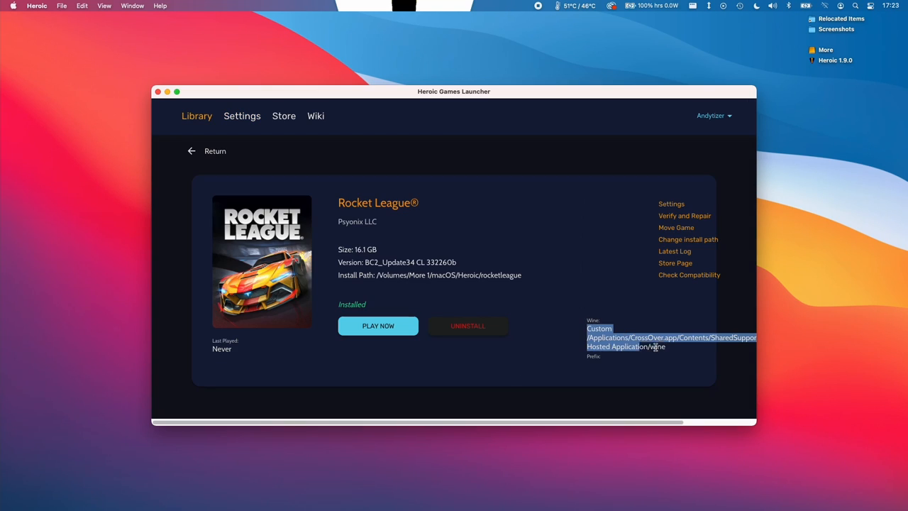
click(656, 346)
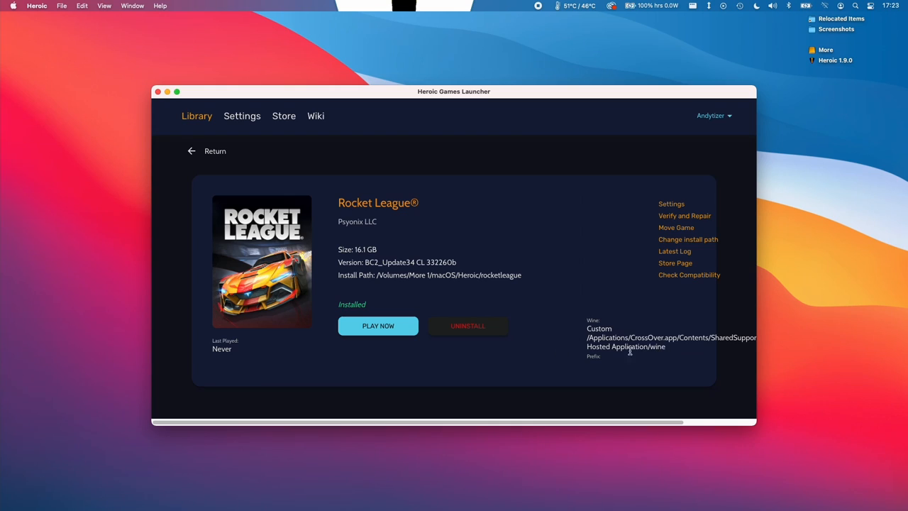
mouse_move(599, 363)
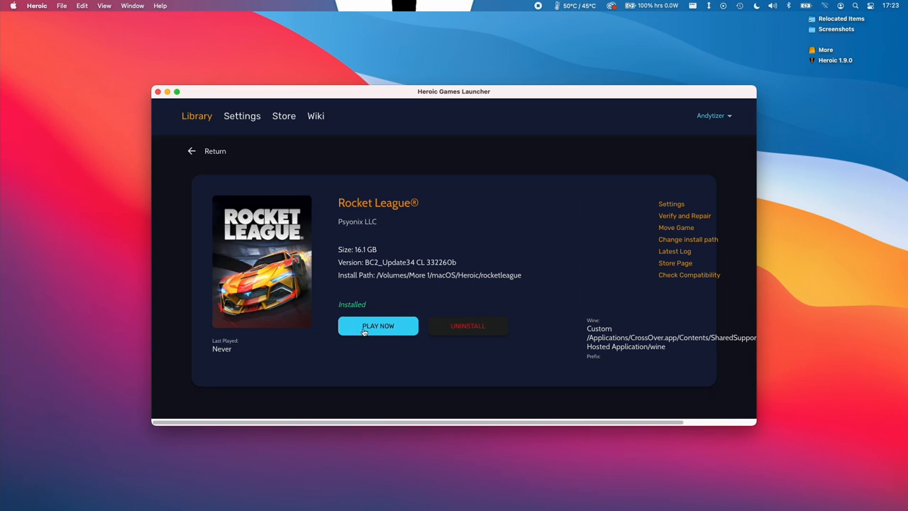
Step: Launch Rocket League with Play Now, view its Video settings, then switch back to Chrome's CodeWeavers thread
click(377, 325)
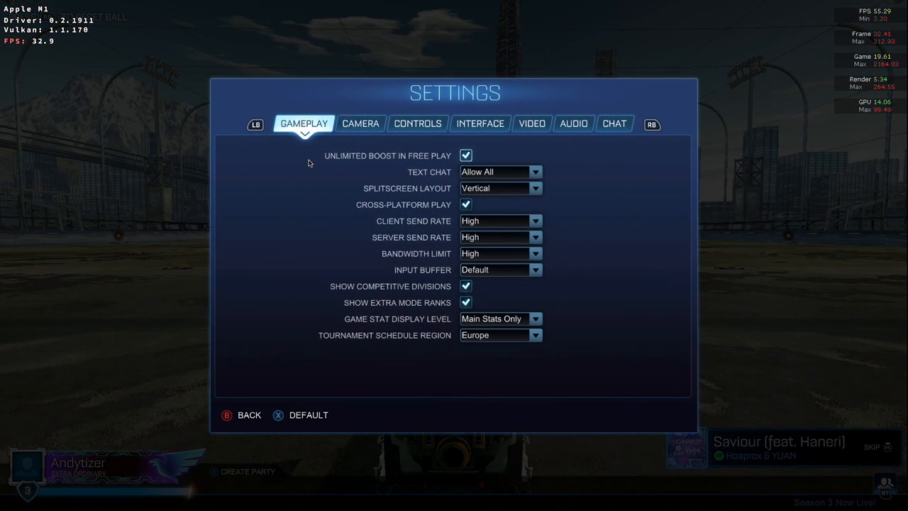
click(531, 122)
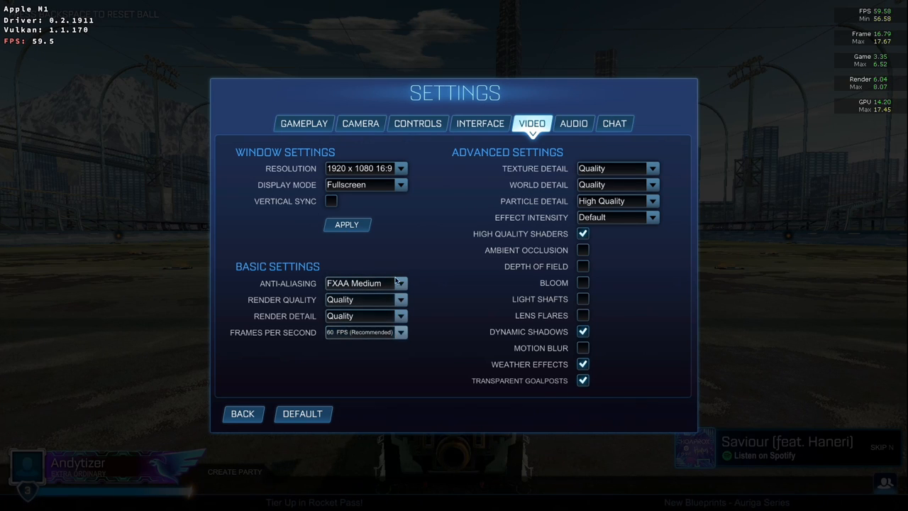
click(616, 167)
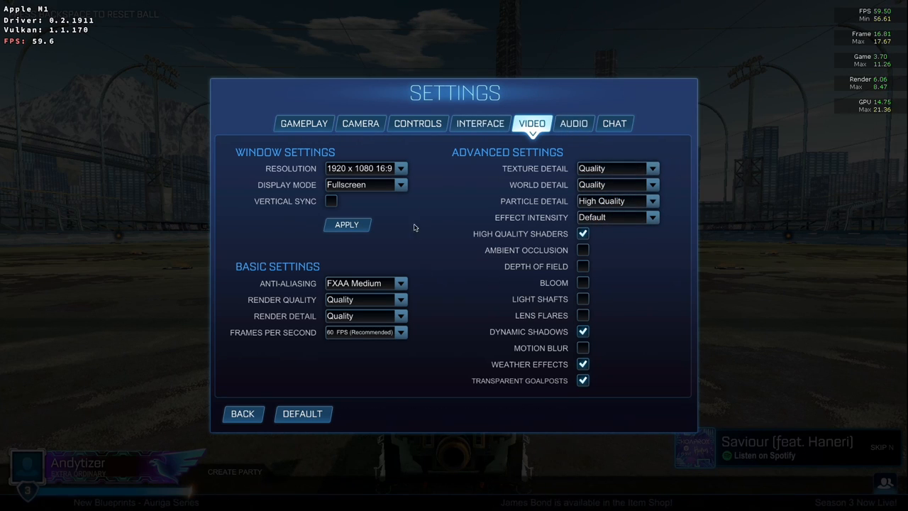
mouse_move(466, 253)
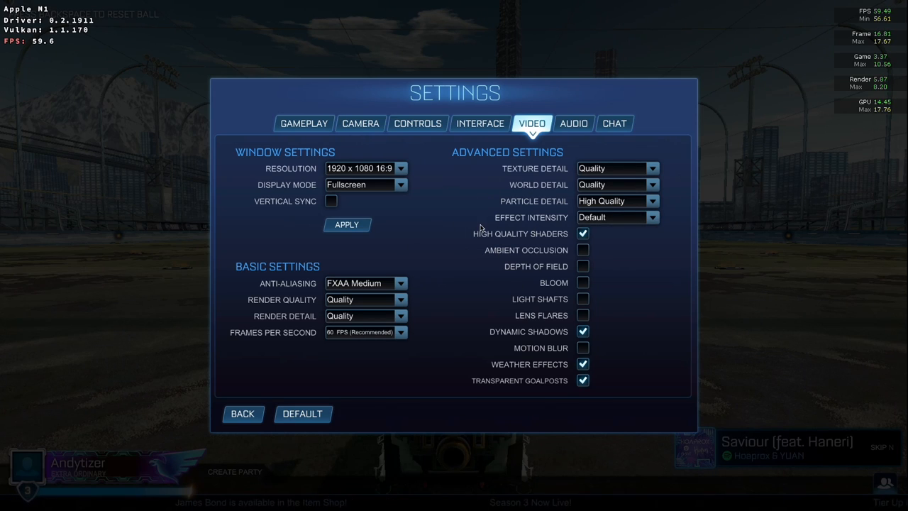
mouse_move(465, 352)
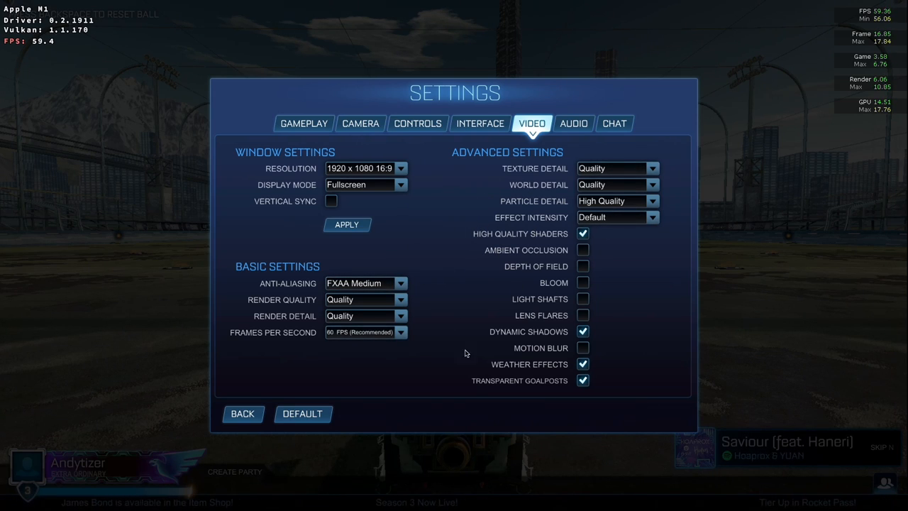
click(242, 414)
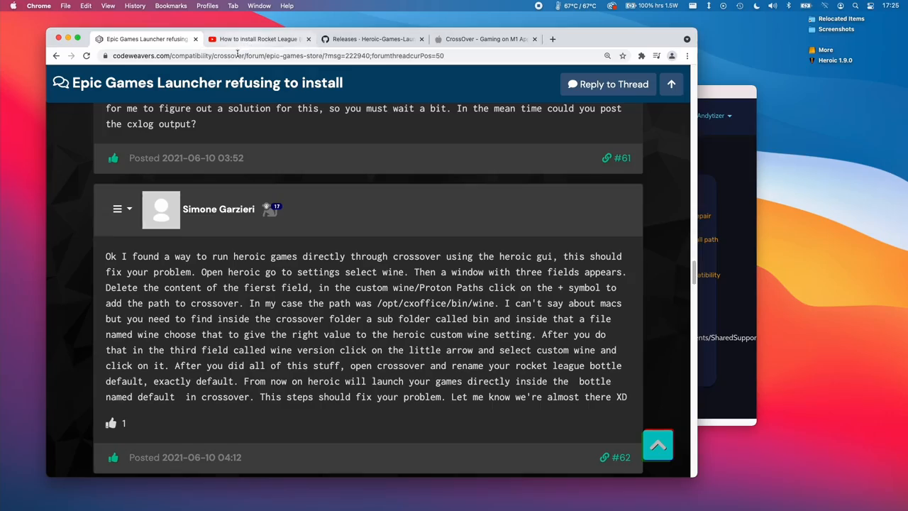
mouse_move(258, 39)
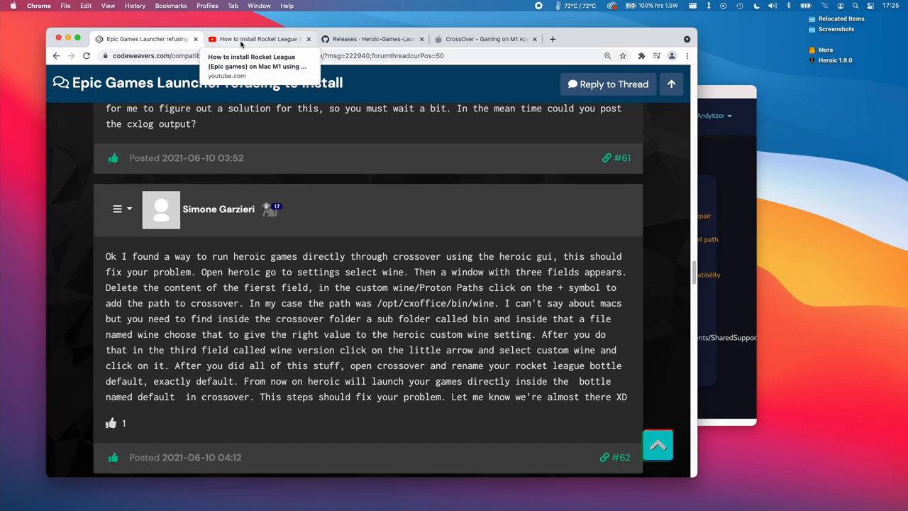